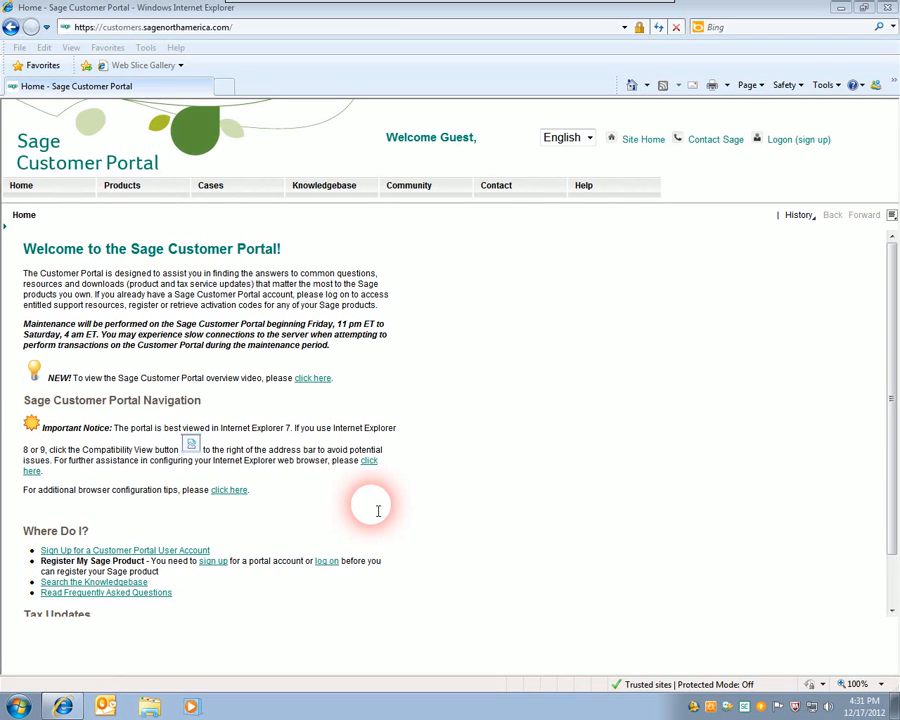
{"action": "mouse_move", "coordinate": [537, 403]}
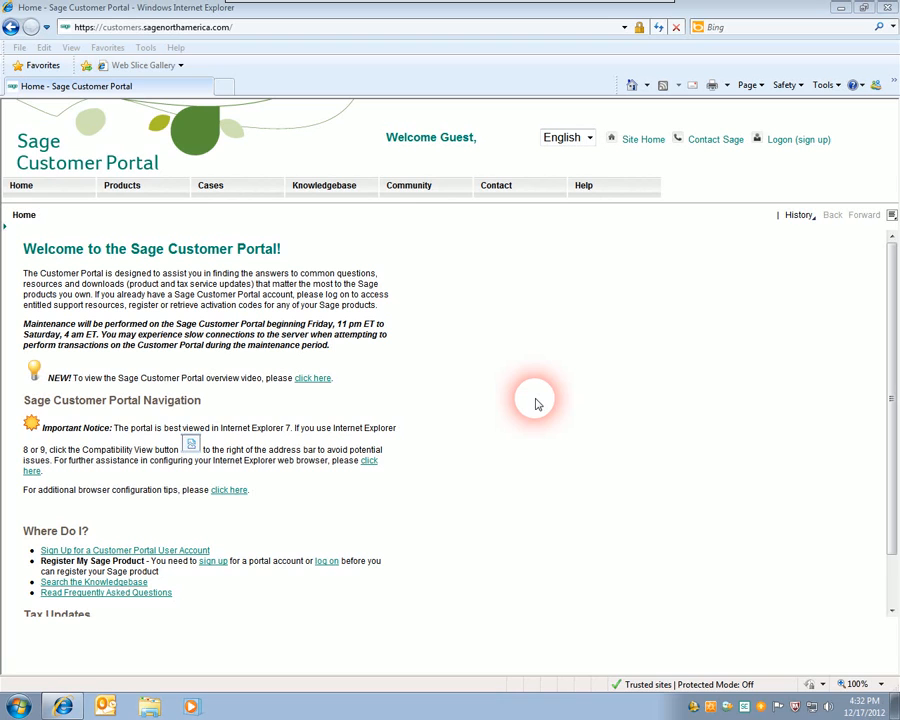
Review Internet Explorer's compatibility view settings, then go to the portal's customer logon page
{"action": "left_click", "coordinate": [145, 47]}
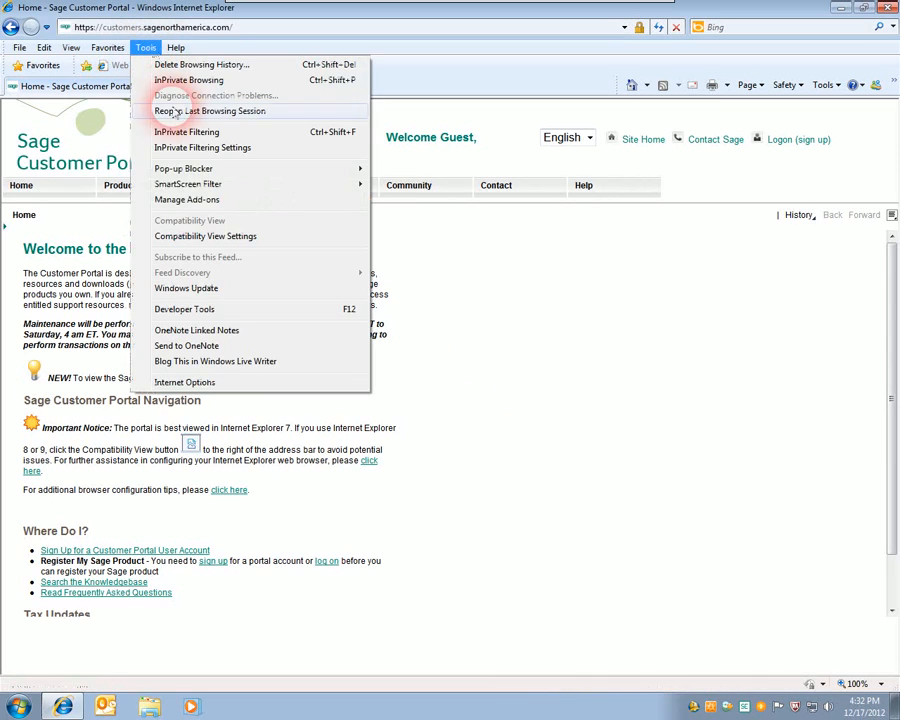
{"action": "left_click", "coordinate": [205, 236]}
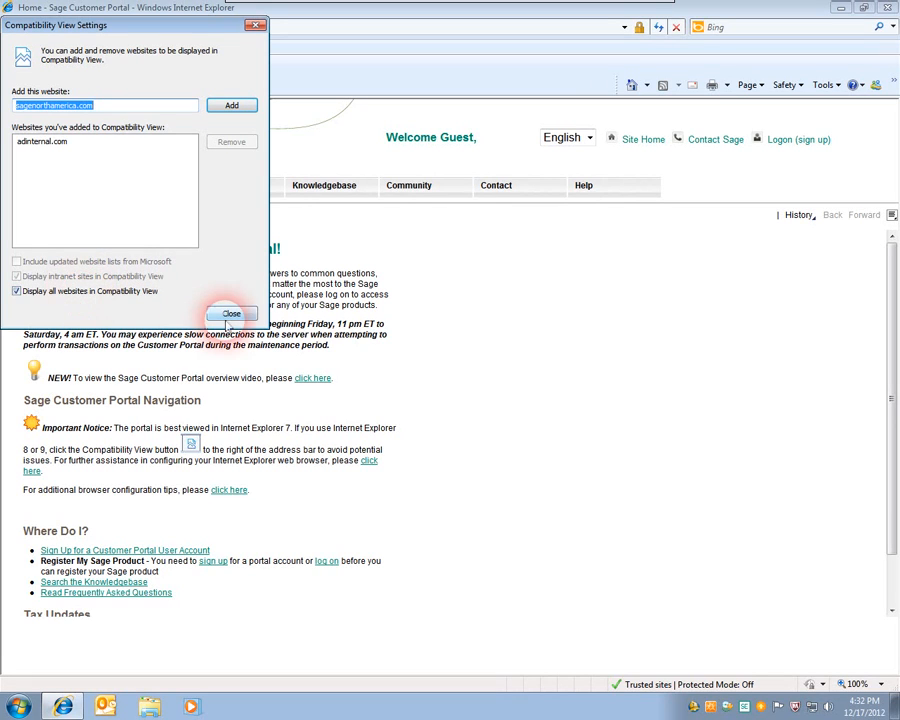
{"action": "left_click", "coordinate": [231, 314]}
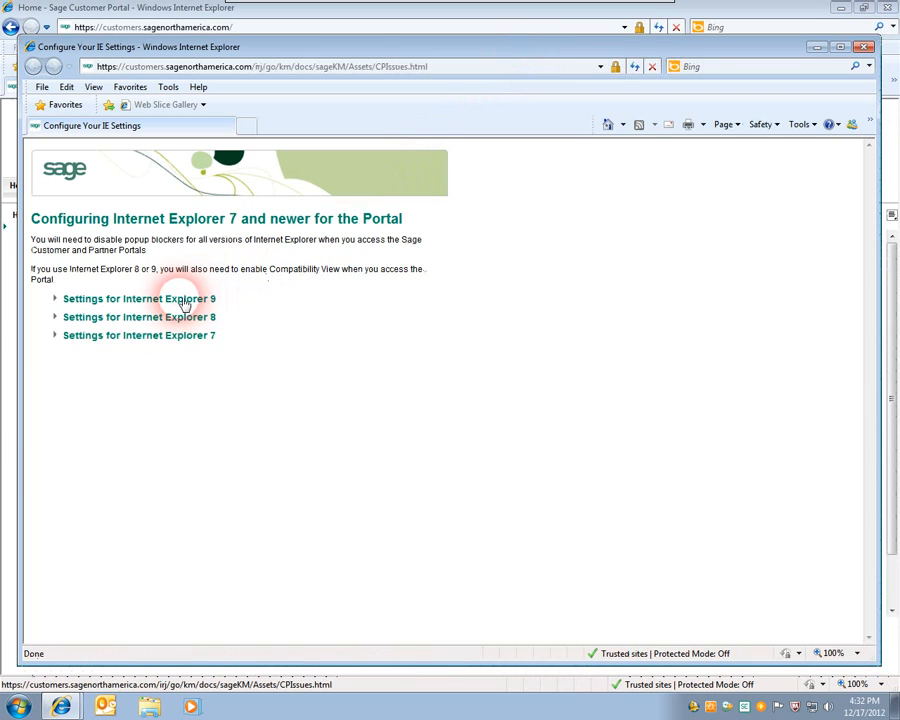
{"action": "mouse_move", "coordinate": [180, 350]}
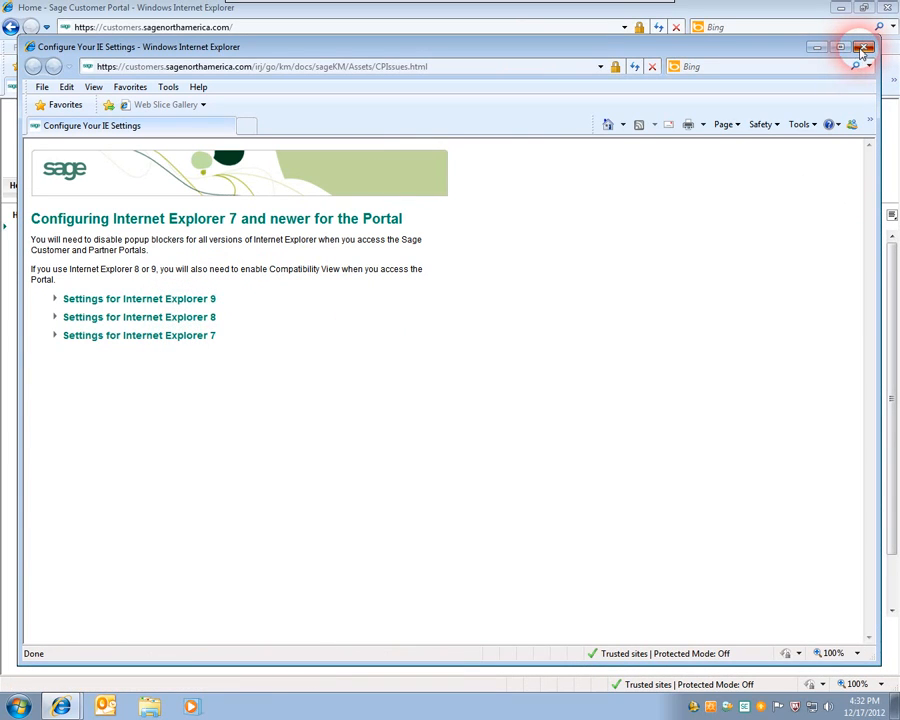
{"action": "left_click", "coordinate": [864, 47]}
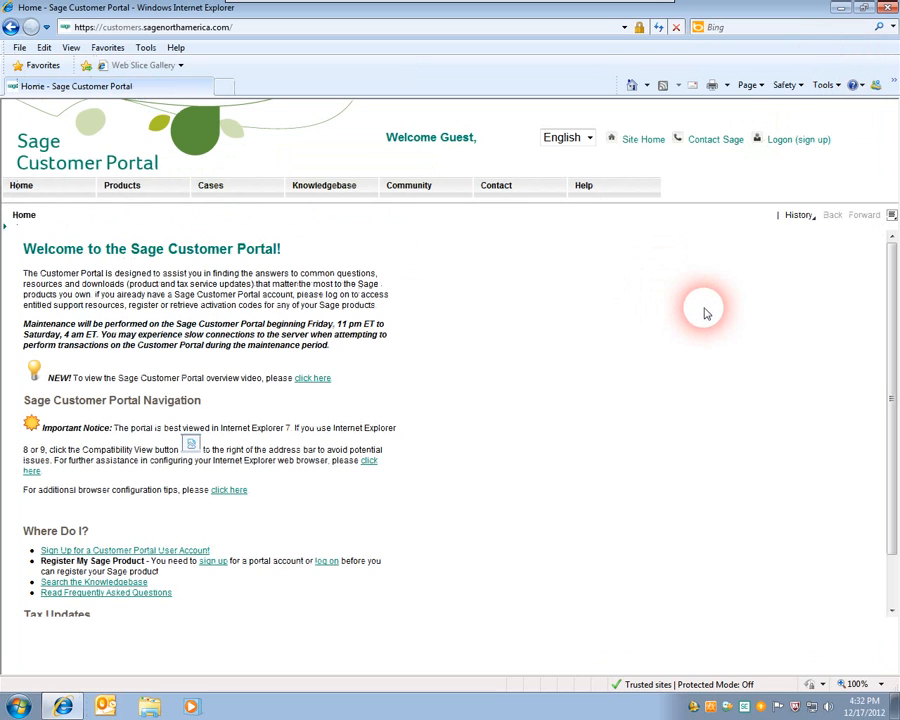
{"action": "mouse_move", "coordinate": [795, 139]}
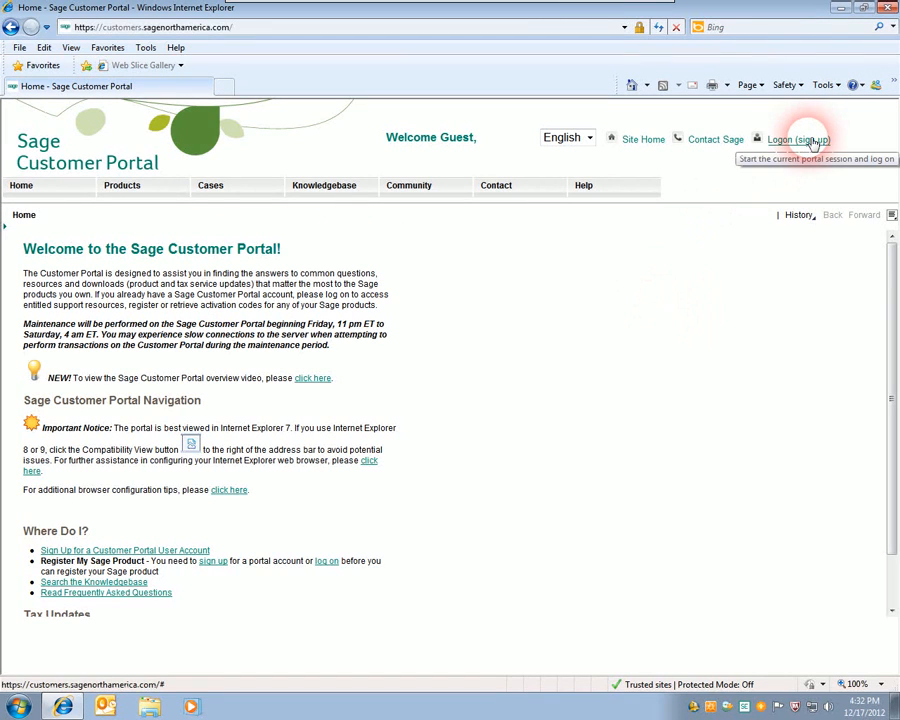
{"action": "mouse_move", "coordinate": [605, 270]}
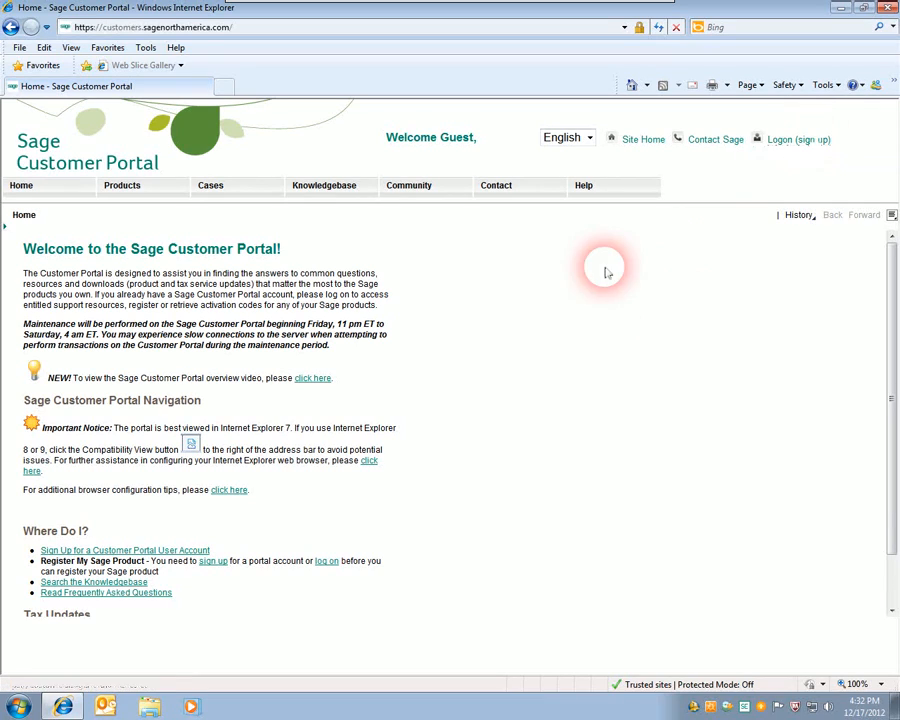
{"action": "mouse_move", "coordinate": [485, 405]}
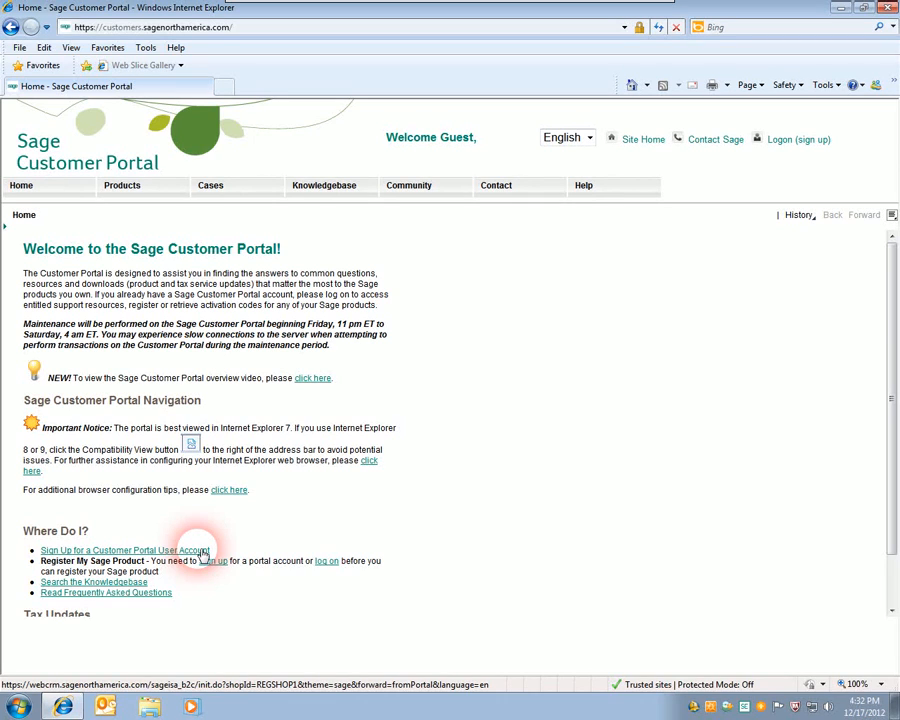
{"action": "mouse_move", "coordinate": [267, 517]}
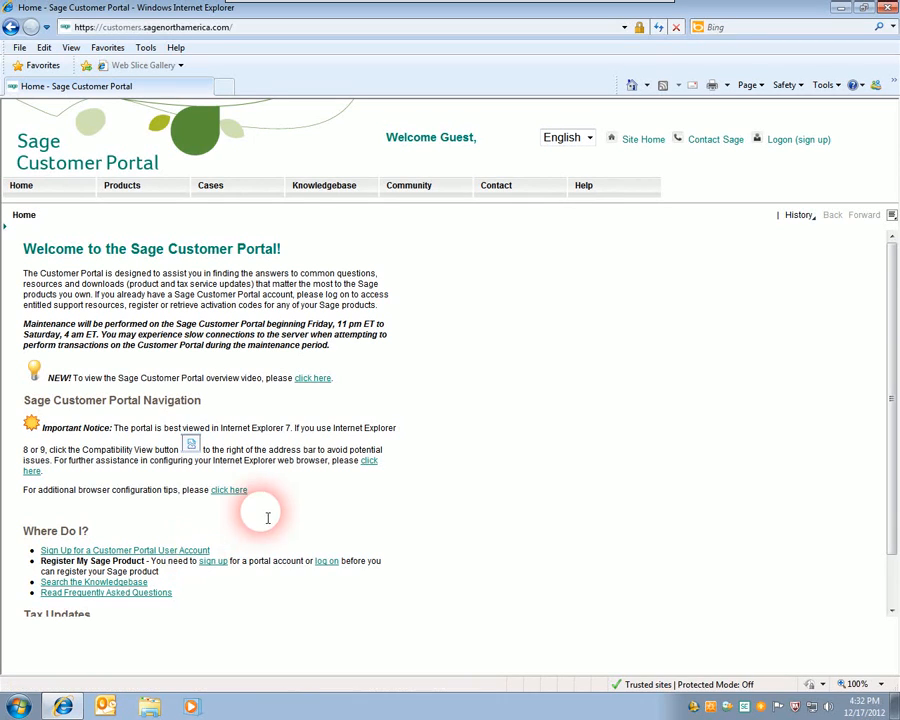
{"action": "left_click", "coordinate": [778, 139]}
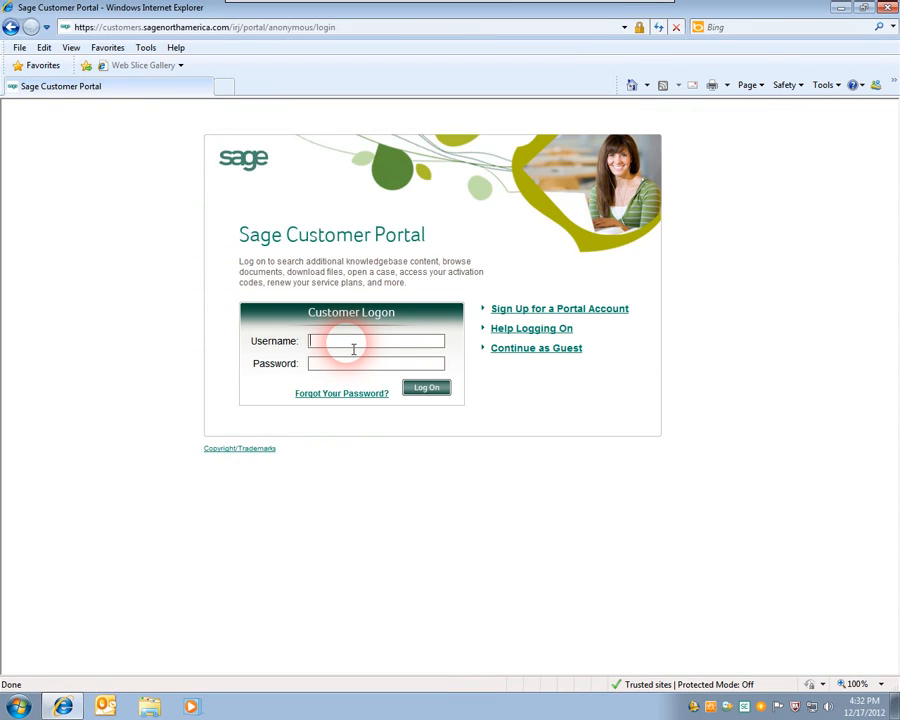
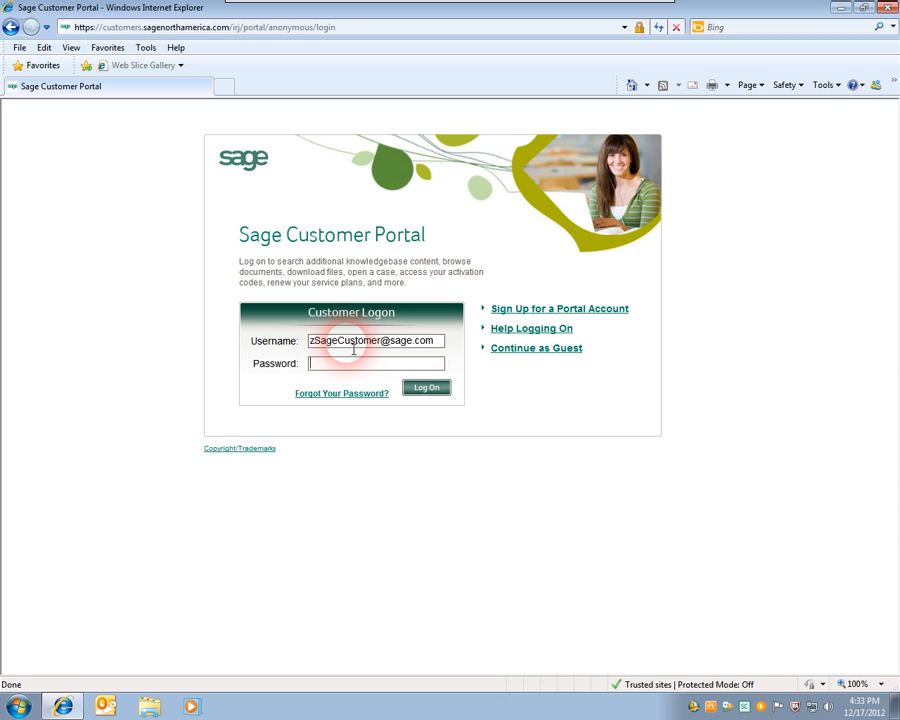
Enter the customer username and password in Customer Logon and submit
{"action": "type", "text": "•"}
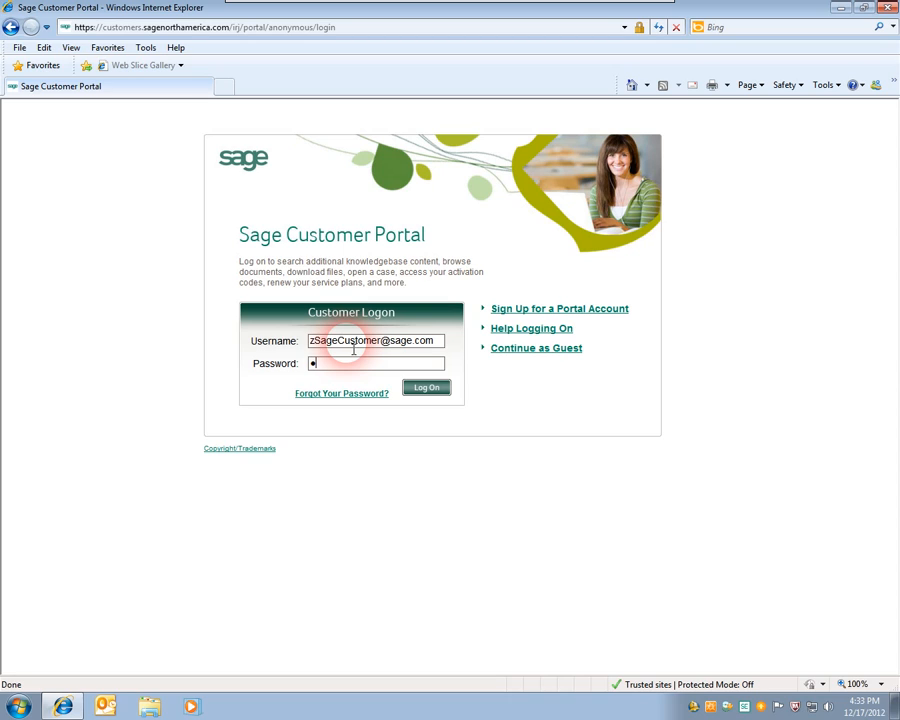
{"action": "type", "text": "password"}
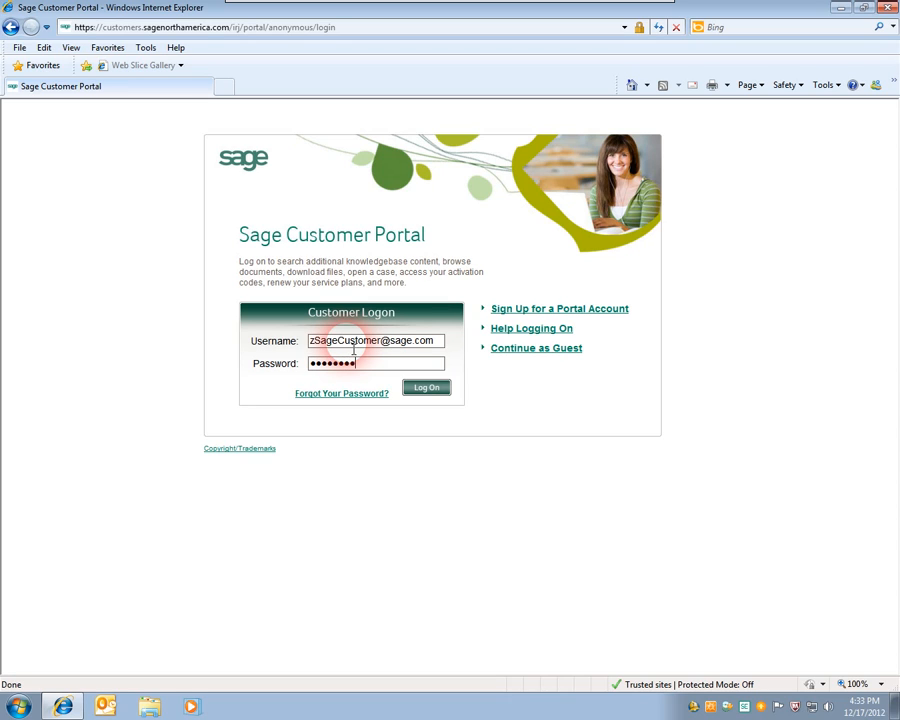
{"action": "type", "text": "•"}
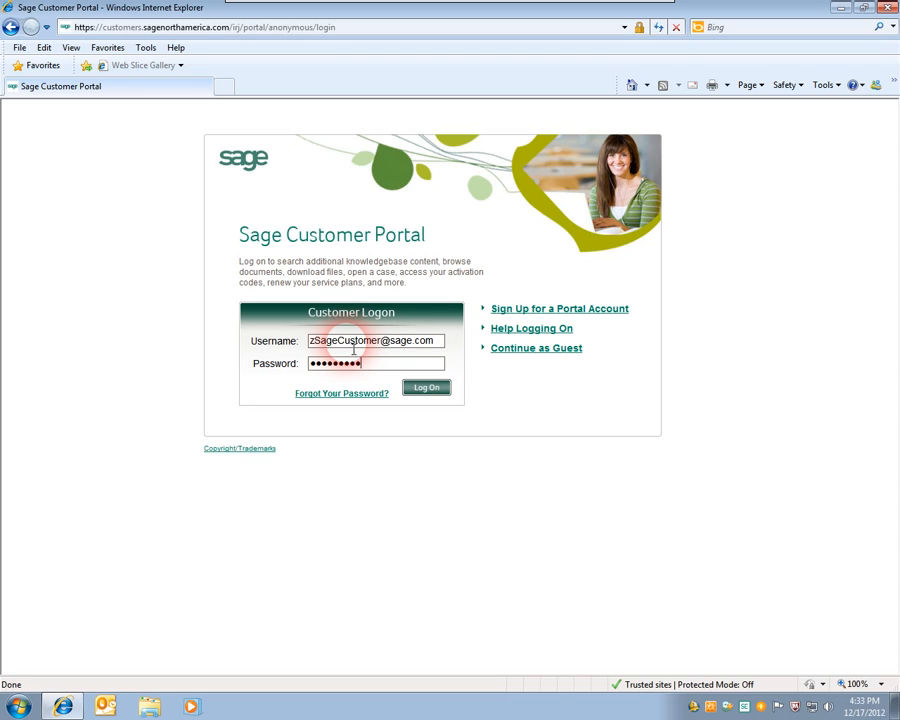
{"action": "mouse_move", "coordinate": [640, 343]}
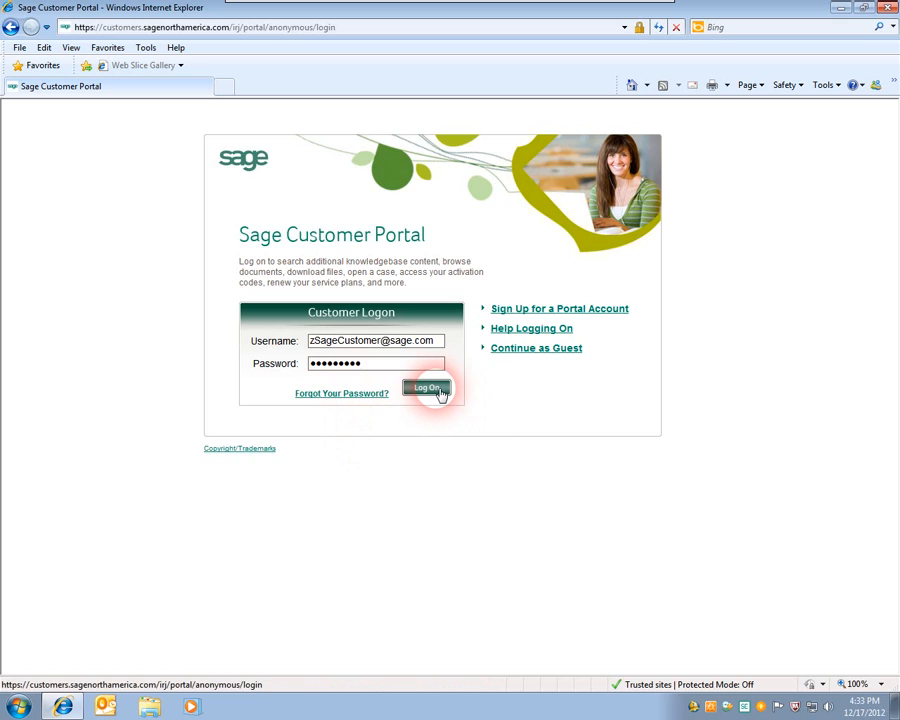
{"action": "left_click", "coordinate": [425, 388]}
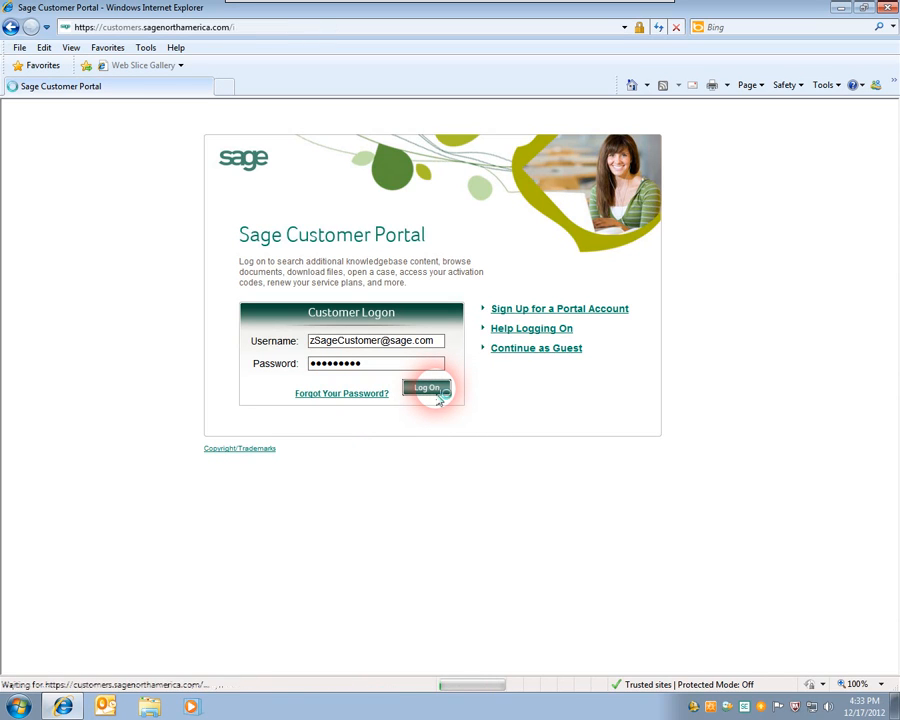
Choose Accounting as the solution and view Sage BusinessVision Accounting resources
{"action": "left_click", "coordinate": [426, 388]}
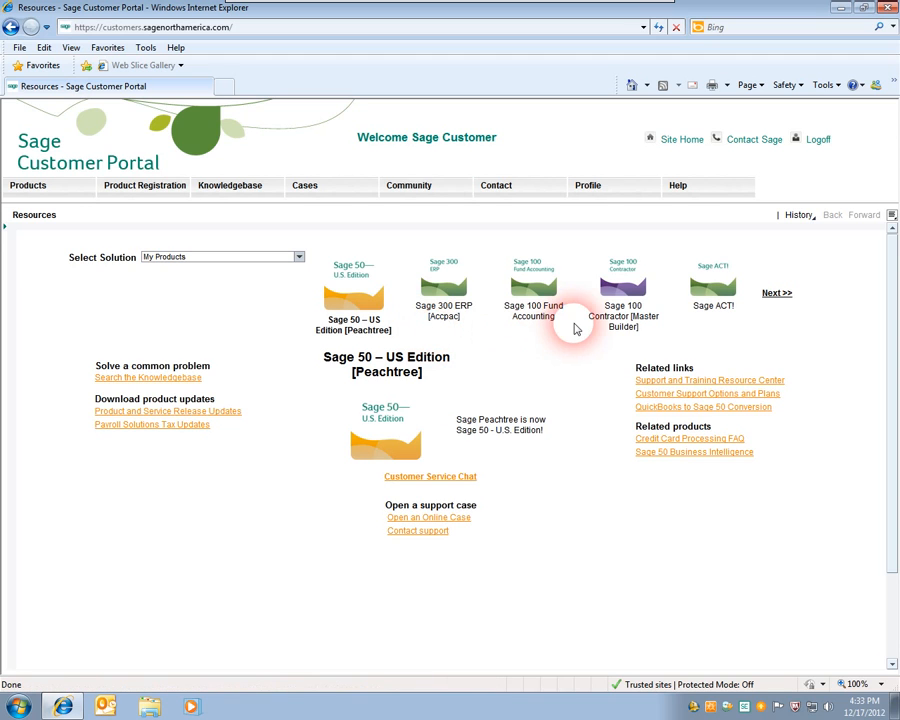
{"action": "mouse_move", "coordinate": [135, 293]}
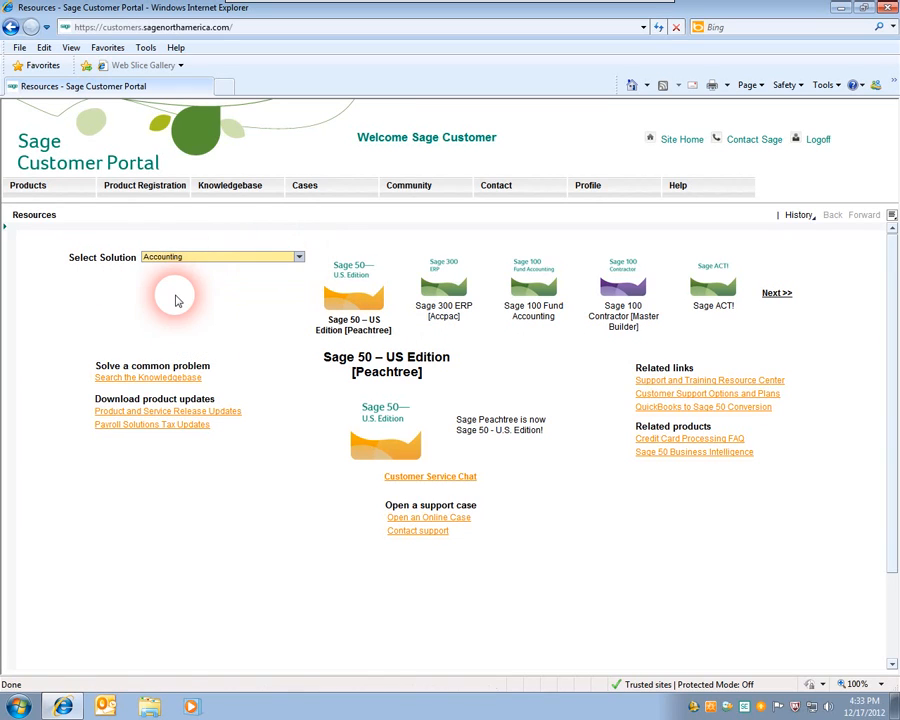
{"action": "left_click", "coordinate": [777, 293]}
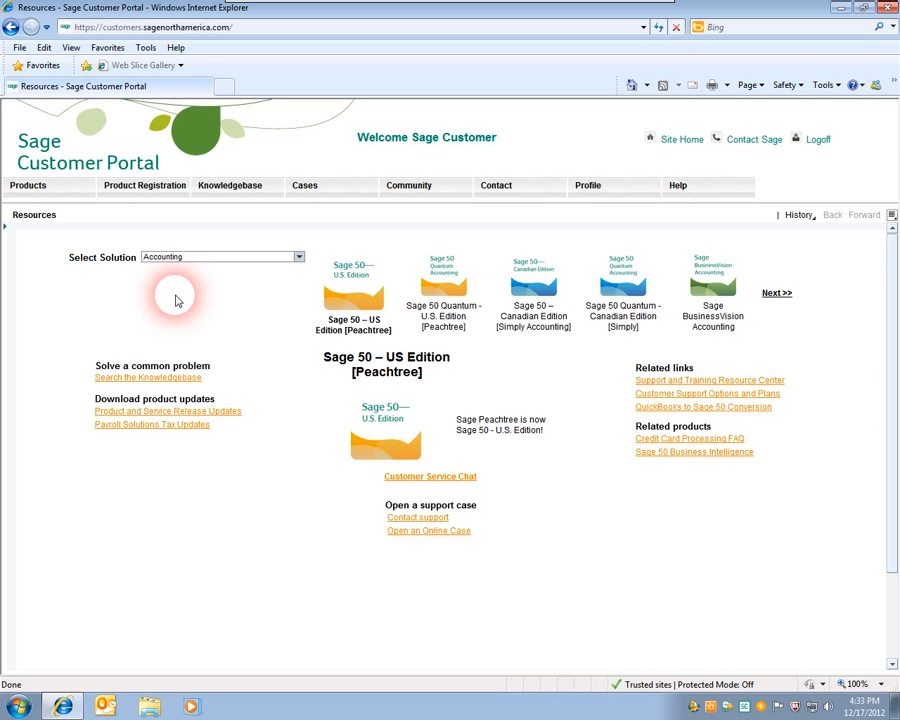
{"action": "mouse_move", "coordinate": [712, 285]}
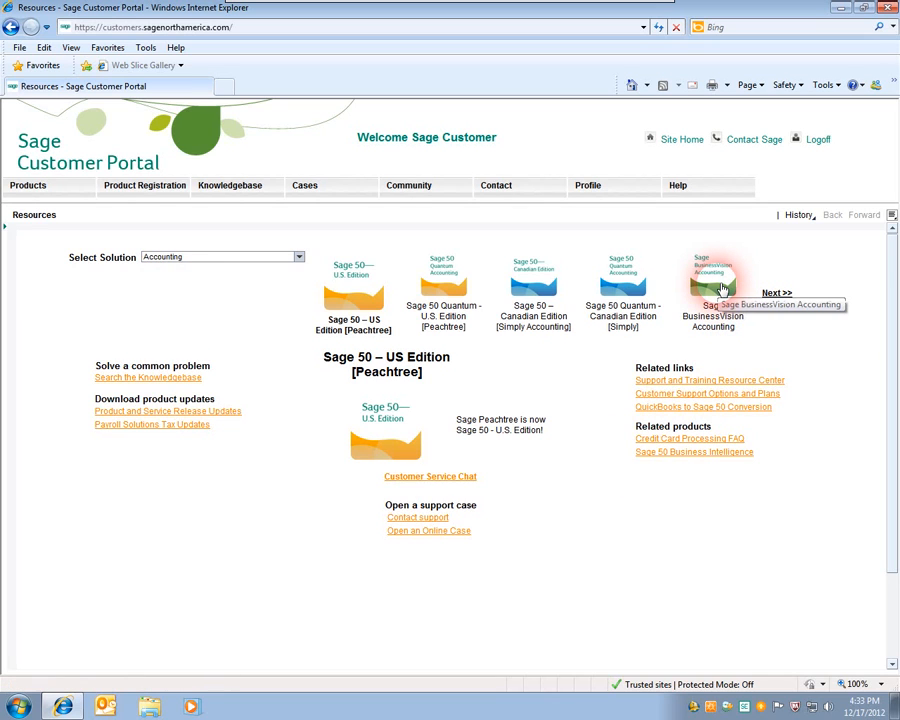
{"action": "left_click", "coordinate": [712, 283]}
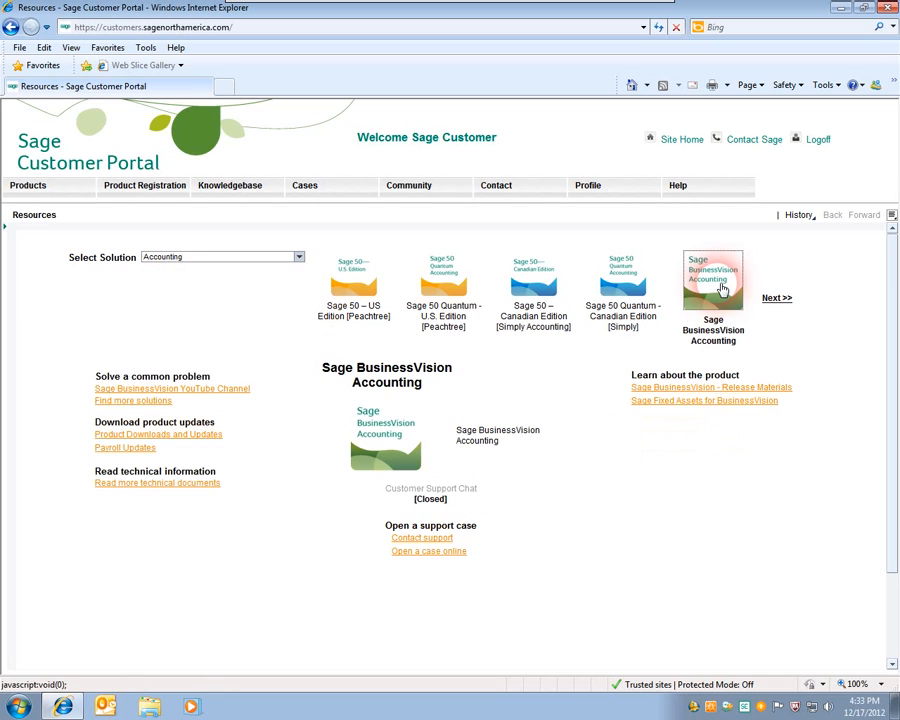
{"action": "mouse_move", "coordinate": [323, 427]}
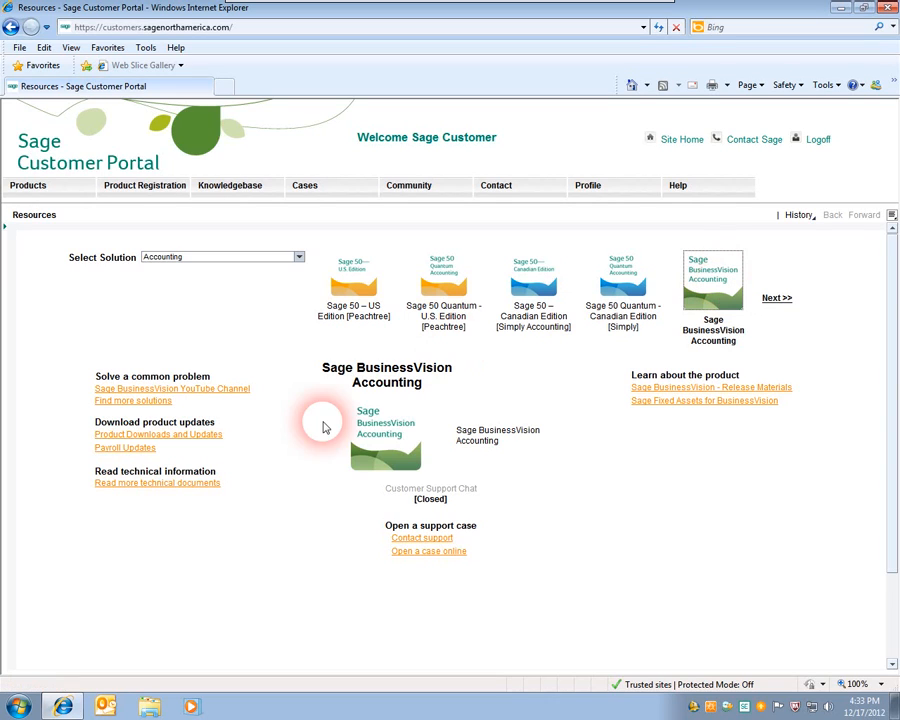
{"action": "mouse_move", "coordinate": [340, 448]}
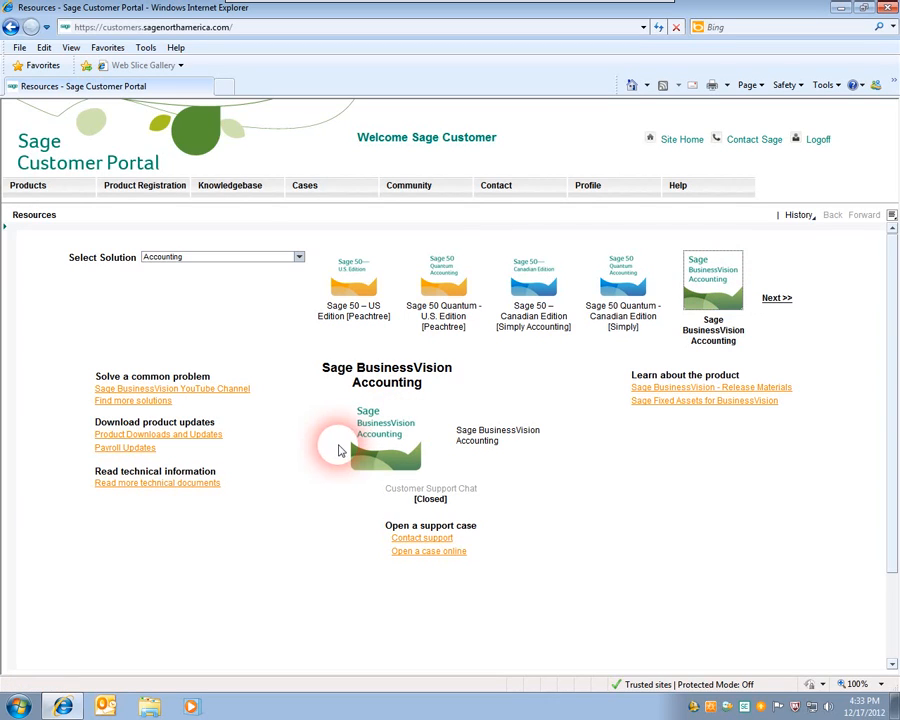
{"action": "mouse_move", "coordinate": [295, 457]}
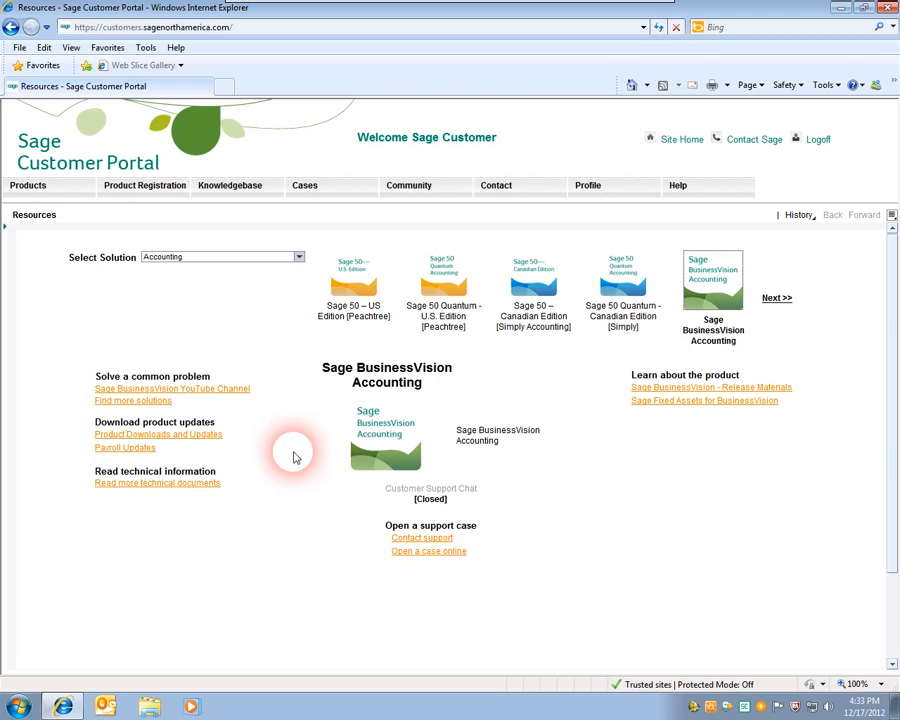
{"action": "mouse_move", "coordinate": [160, 456]}
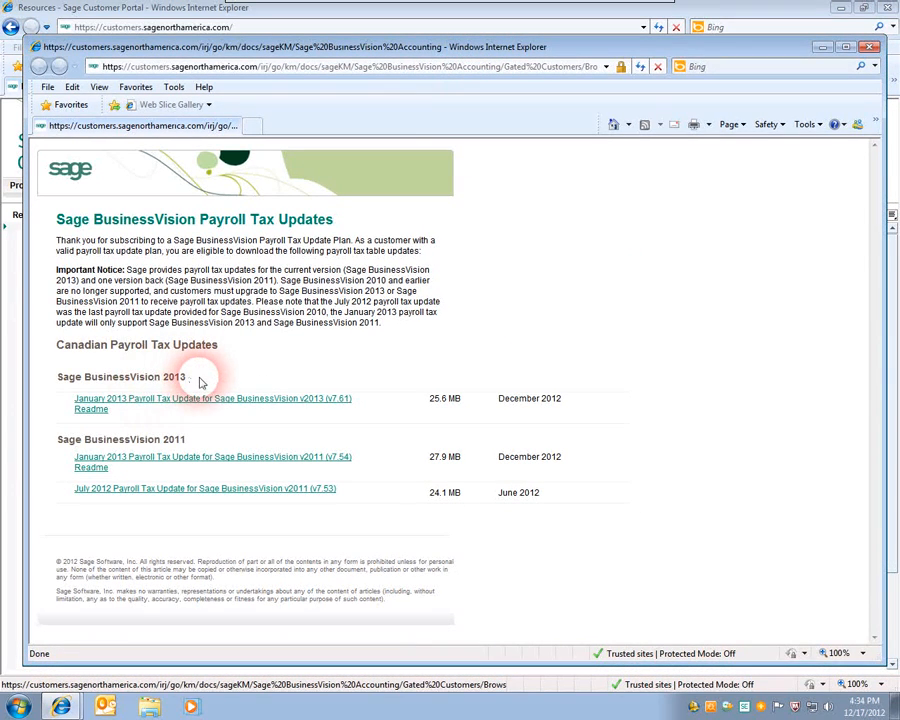
{"action": "mouse_move", "coordinate": [205, 443]}
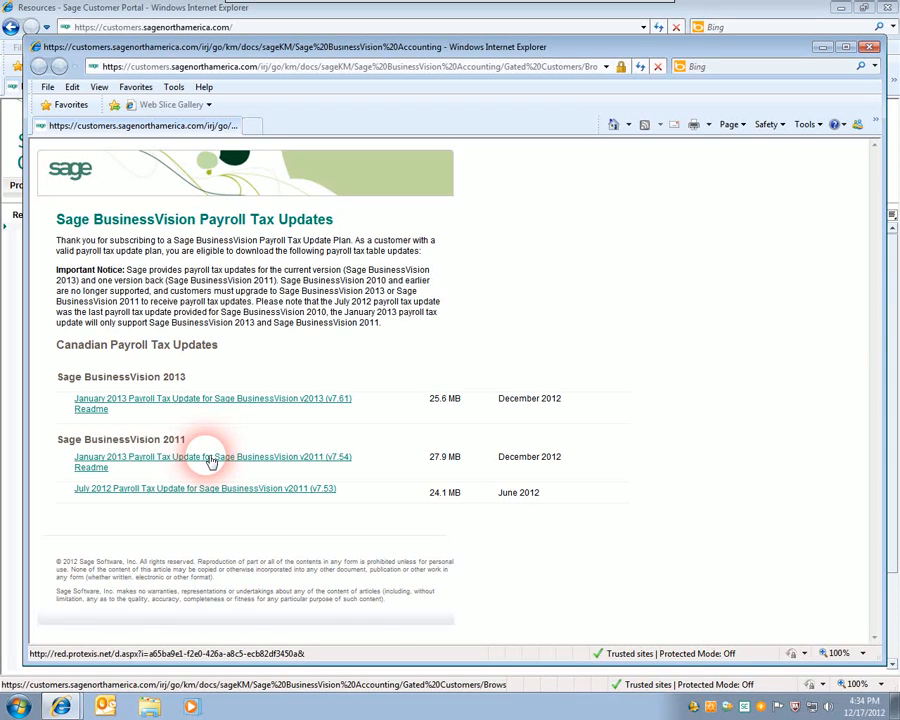
{"action": "mouse_move", "coordinate": [337, 463]}
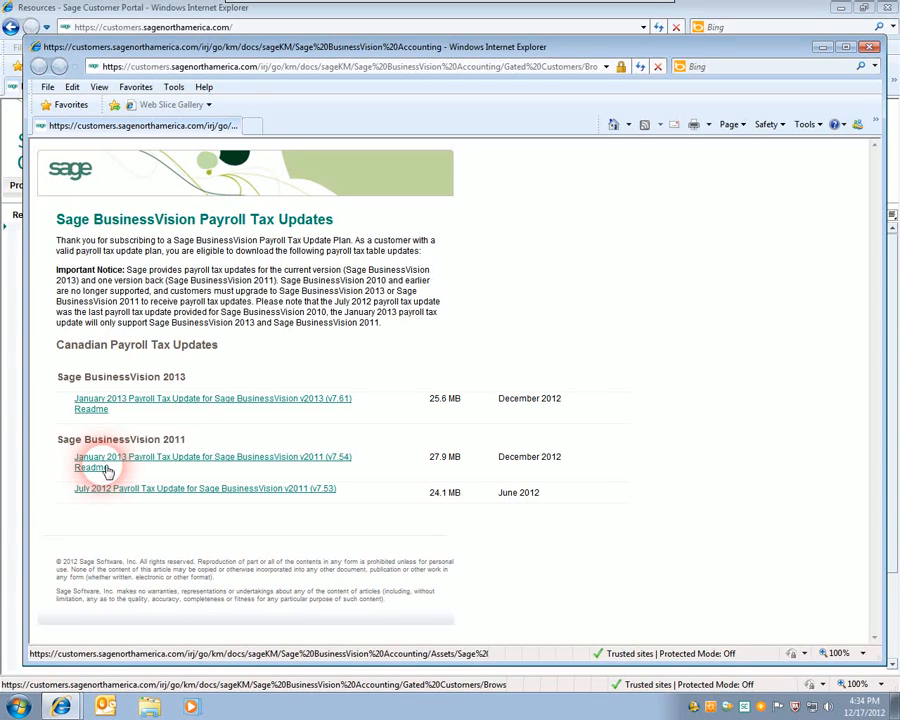
Read the January 2013 update readme, highlighting 'How to update your payroll tables'
{"action": "left_click", "coordinate": [90, 467]}
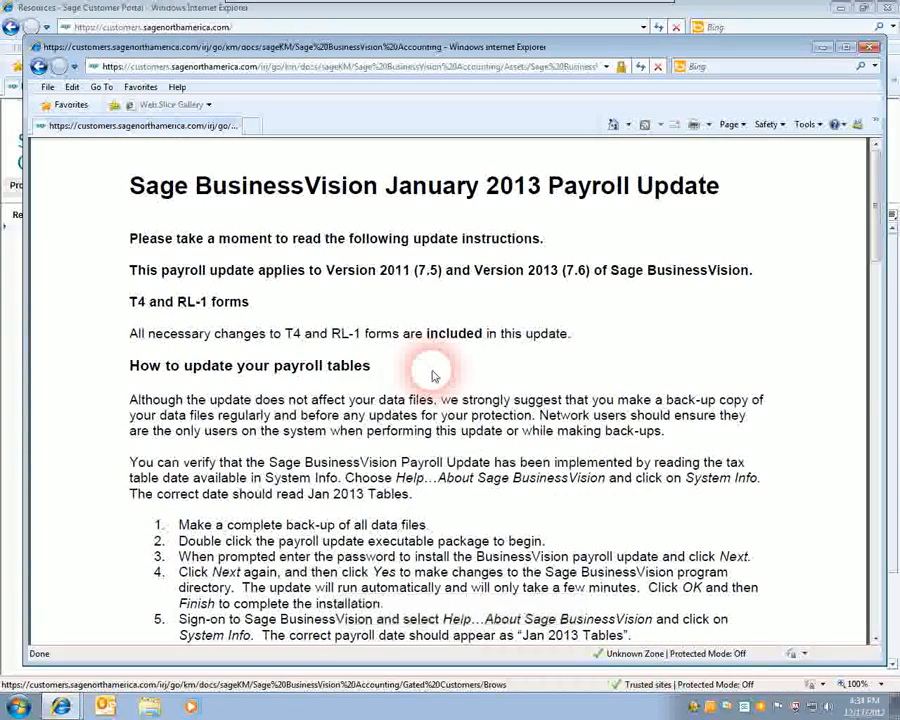
{"action": "double_click", "coordinate": [249, 365]}
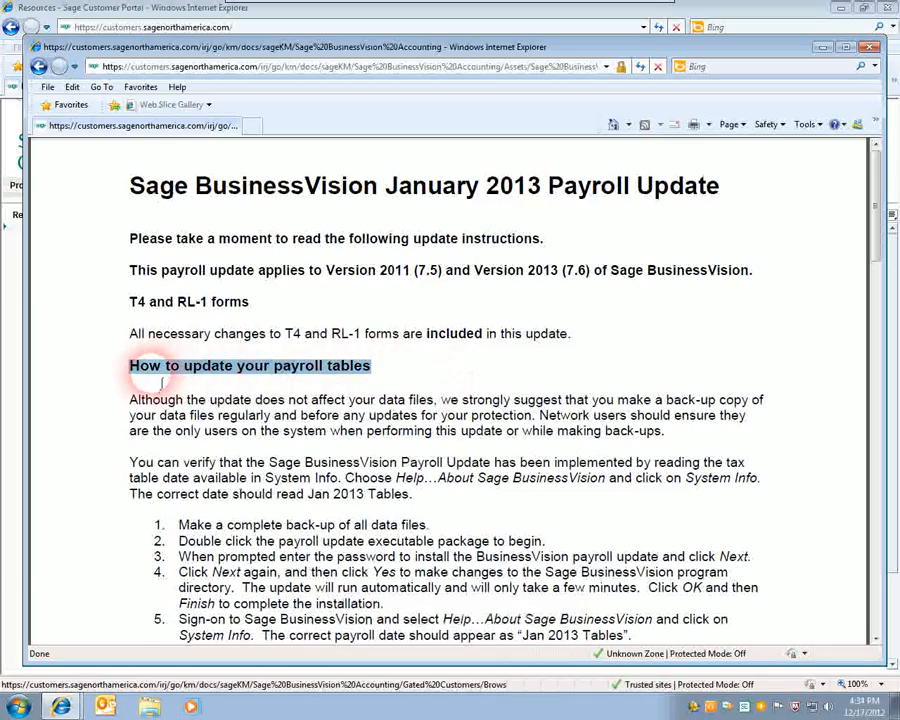
{"action": "scroll", "scroll_direction": "down", "scroll_amount": 3}
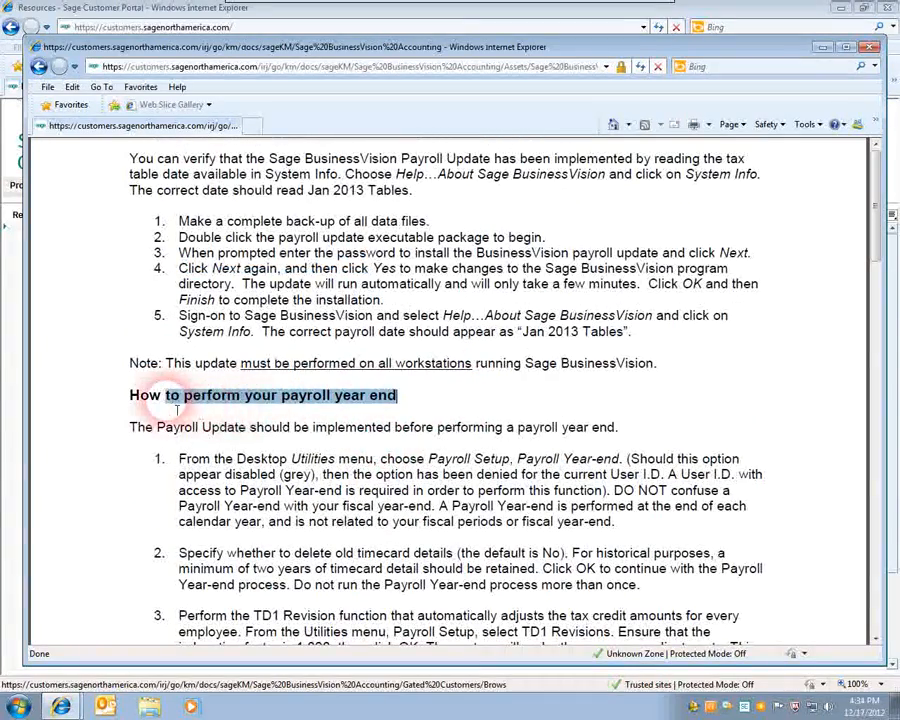
{"action": "scroll", "scroll_direction": "up", "scroll_amount": 3}
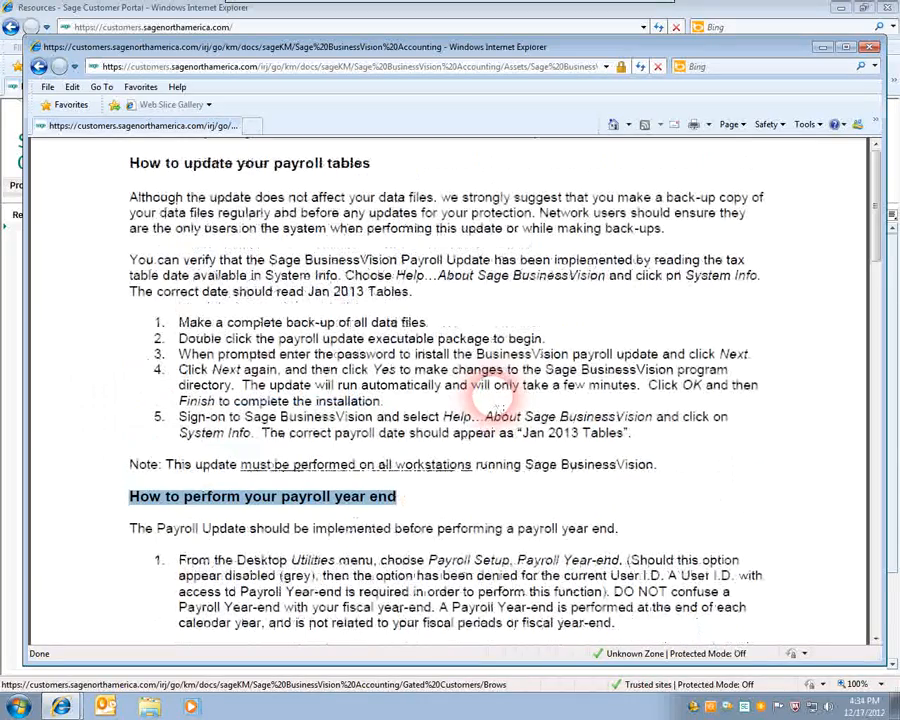
{"action": "scroll", "scroll_direction": "up", "scroll_amount": 3}
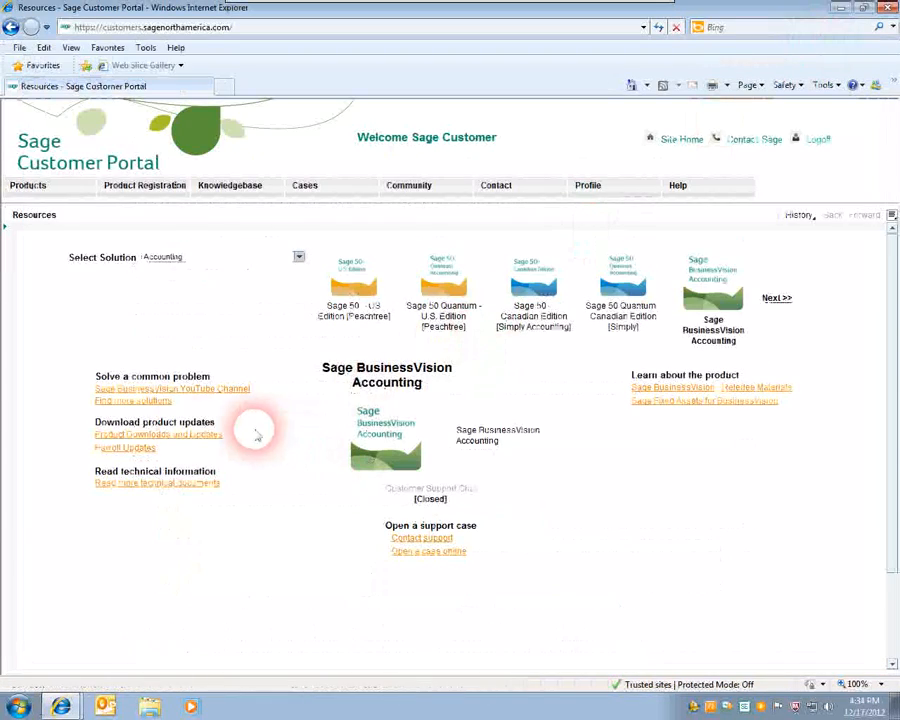
Open the Payroll Updates download list for Sage BusinessVision
{"action": "left_click", "coordinate": [124, 447]}
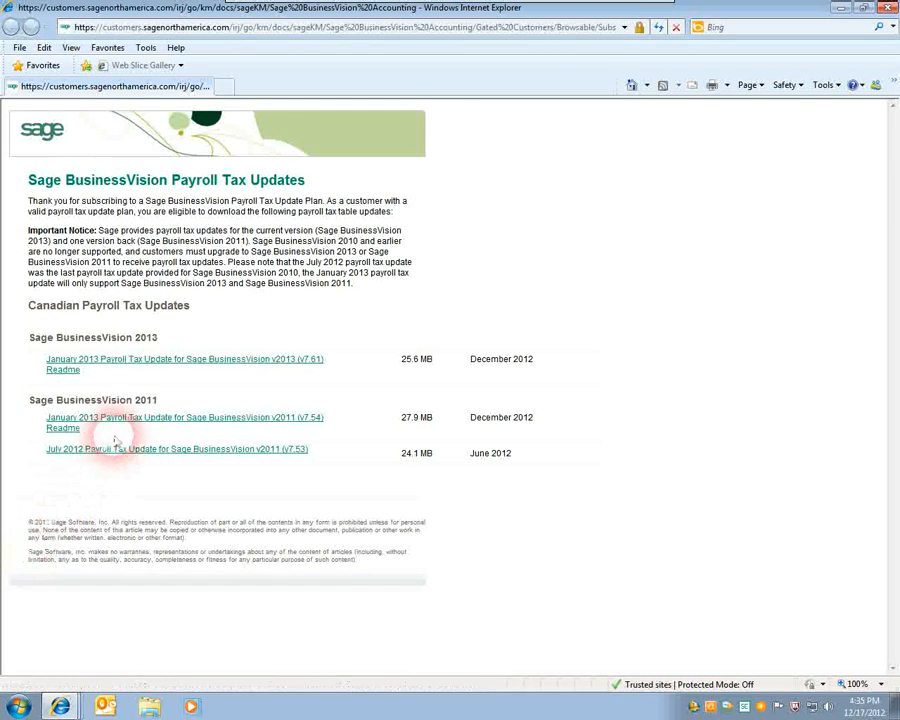
{"action": "mouse_move", "coordinate": [170, 390]}
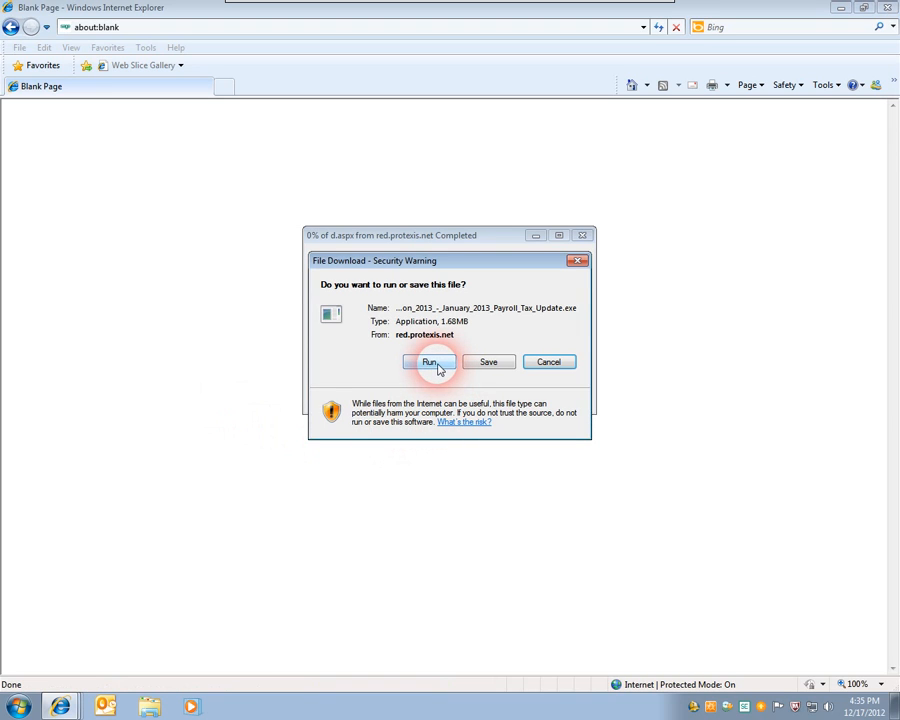
Run the downloaded payroll update package and confirm the publisher security warning
{"action": "left_click", "coordinate": [429, 361]}
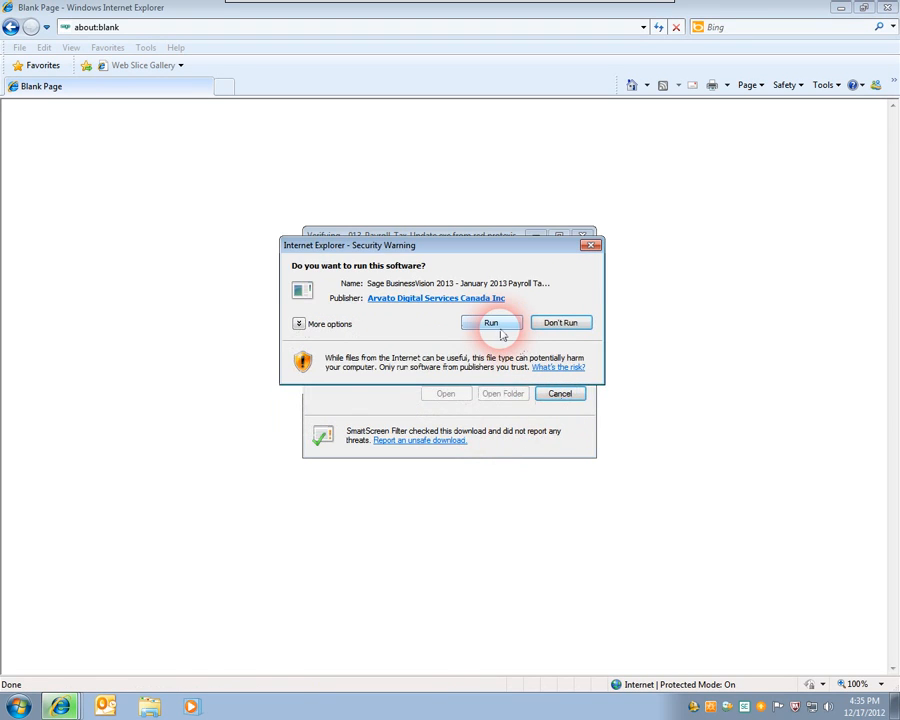
{"action": "left_click", "coordinate": [491, 322]}
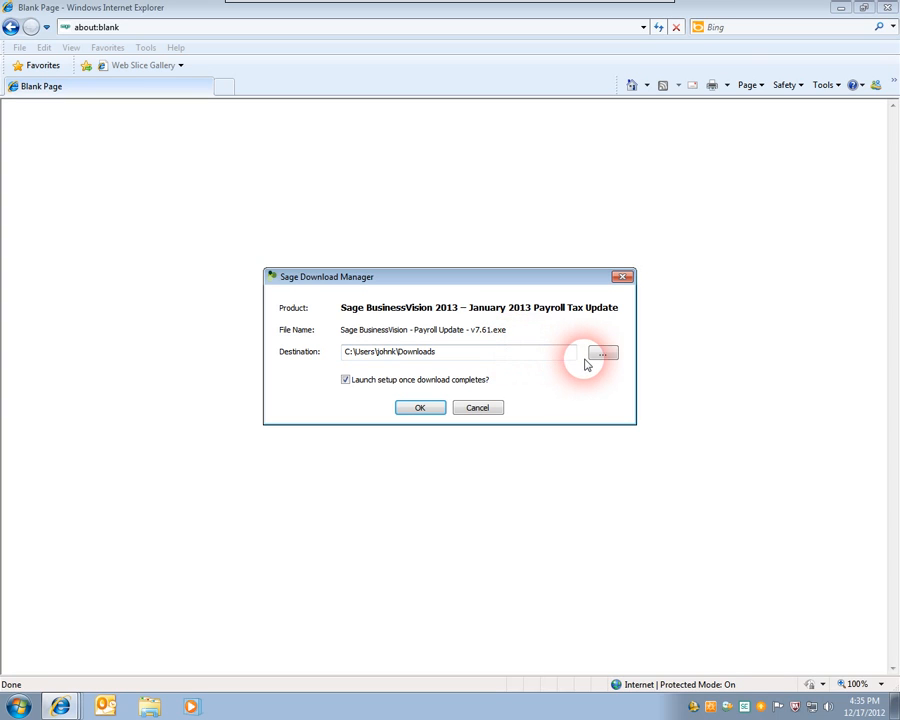
Save the update to the Desktop with 'Launch setup once download completes' unchecked
{"action": "left_click", "coordinate": [603, 352]}
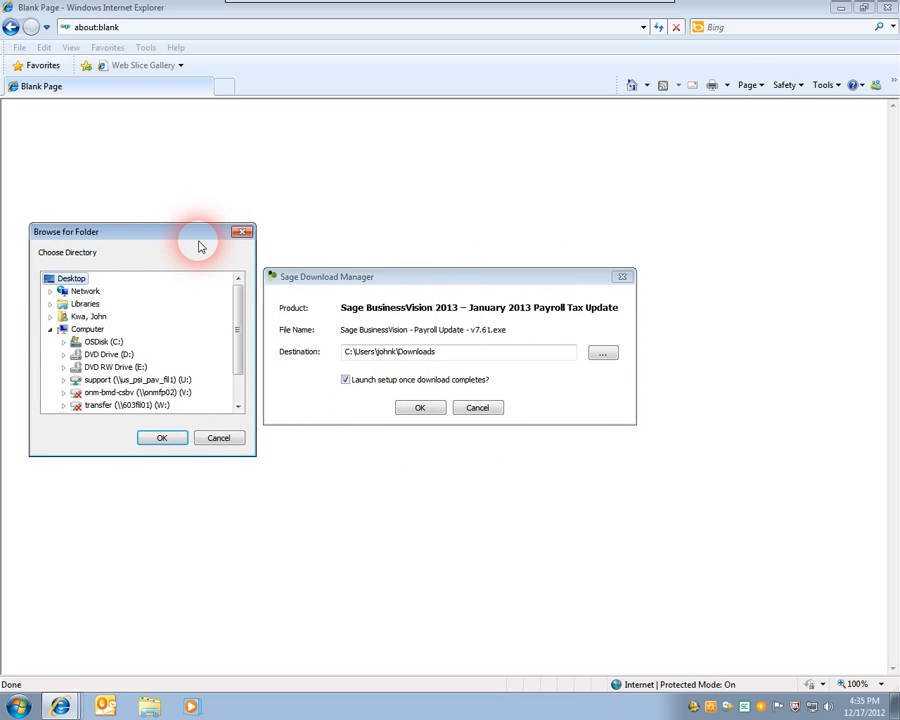
{"action": "mouse_move", "coordinate": [155, 386]}
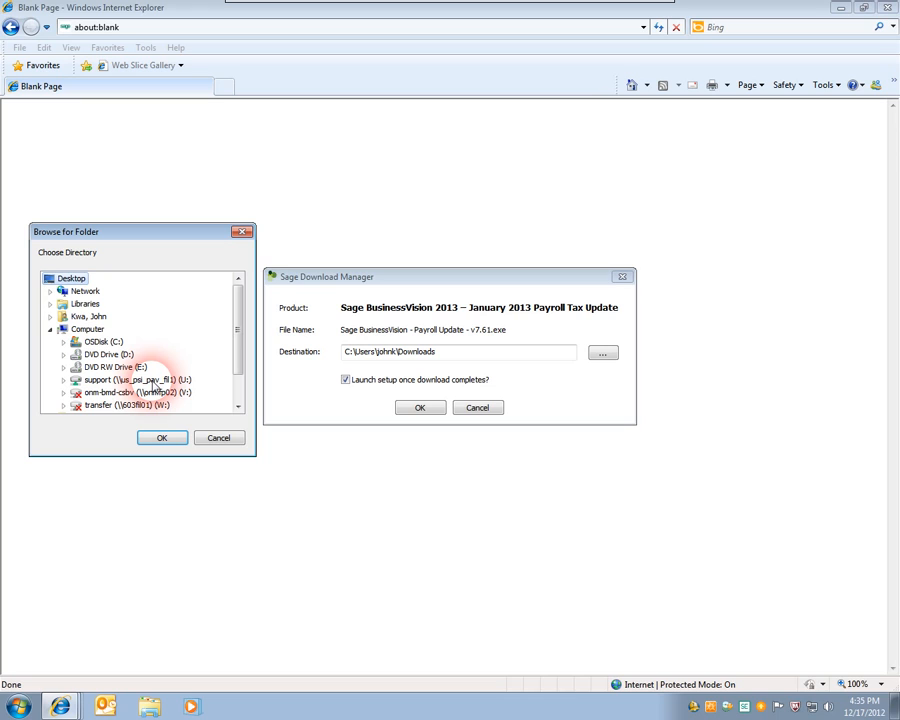
{"action": "left_click", "coordinate": [70, 278]}
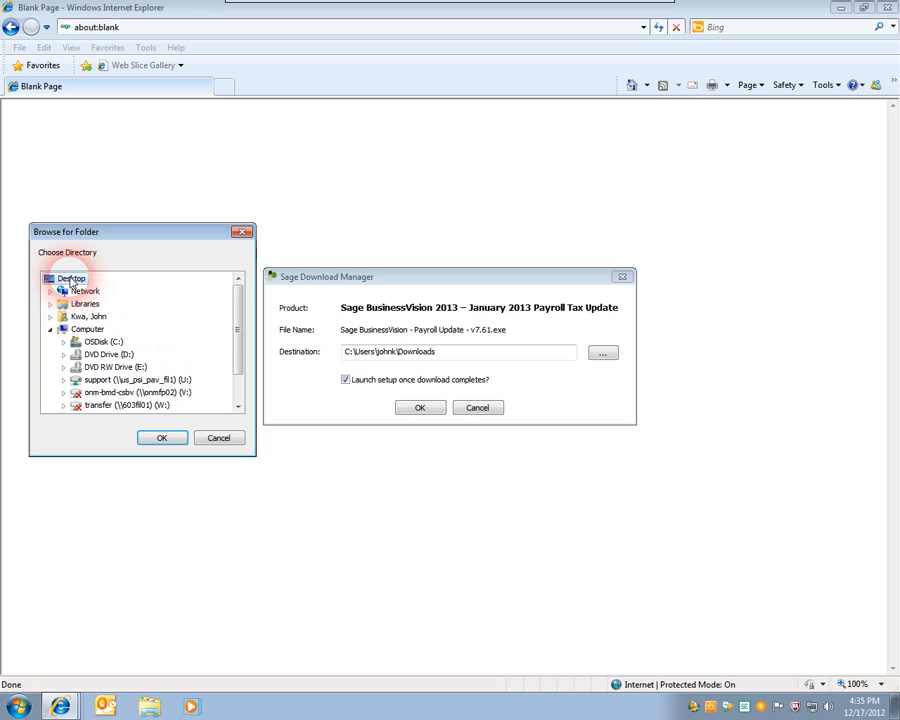
{"action": "left_click", "coordinate": [161, 437]}
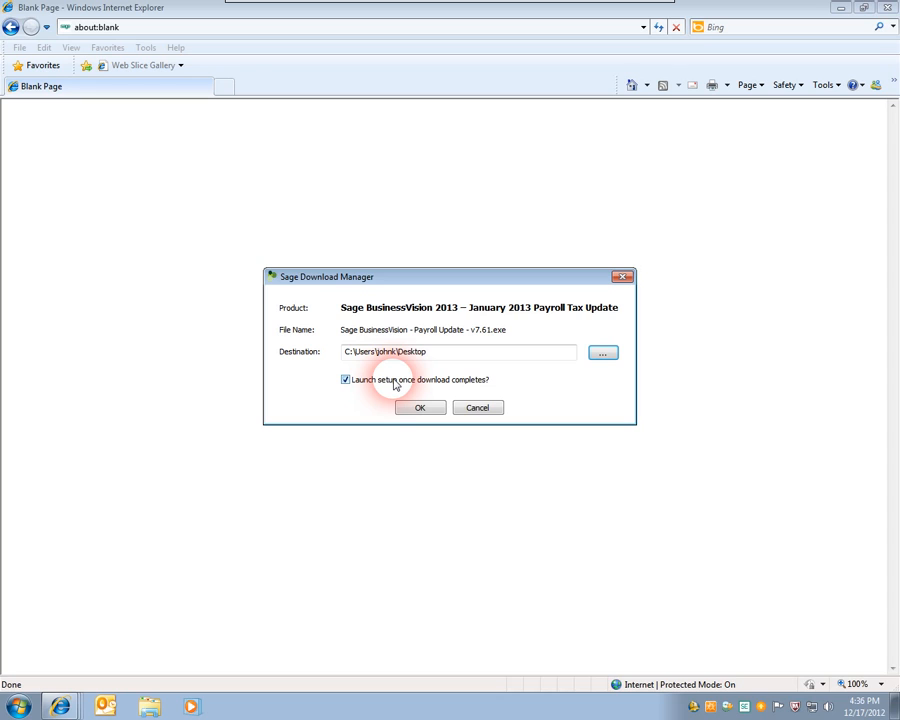
{"action": "left_click", "coordinate": [345, 379]}
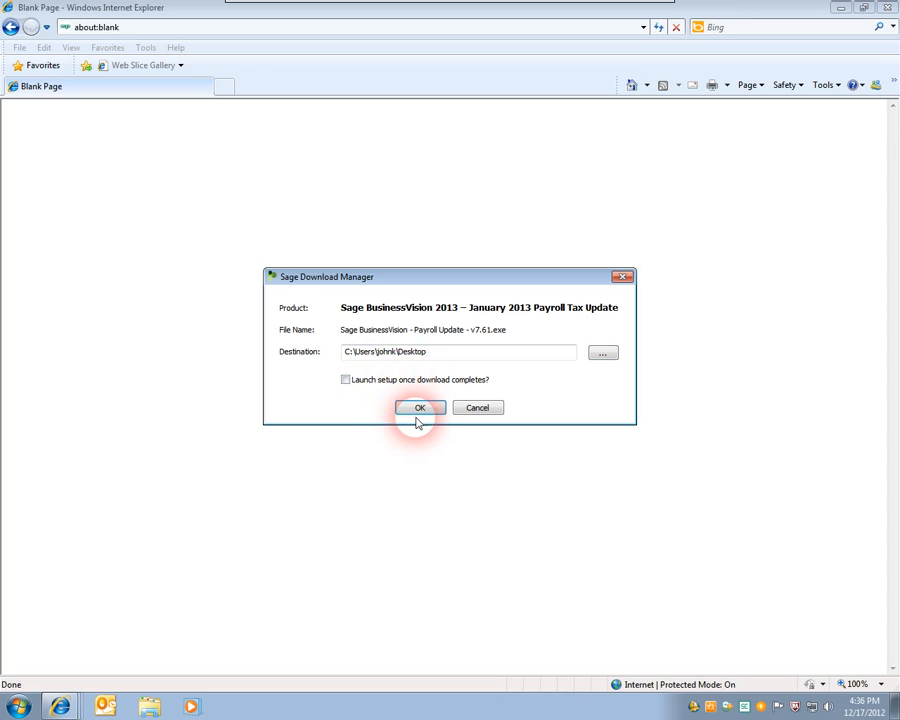
{"action": "mouse_move", "coordinate": [430, 439]}
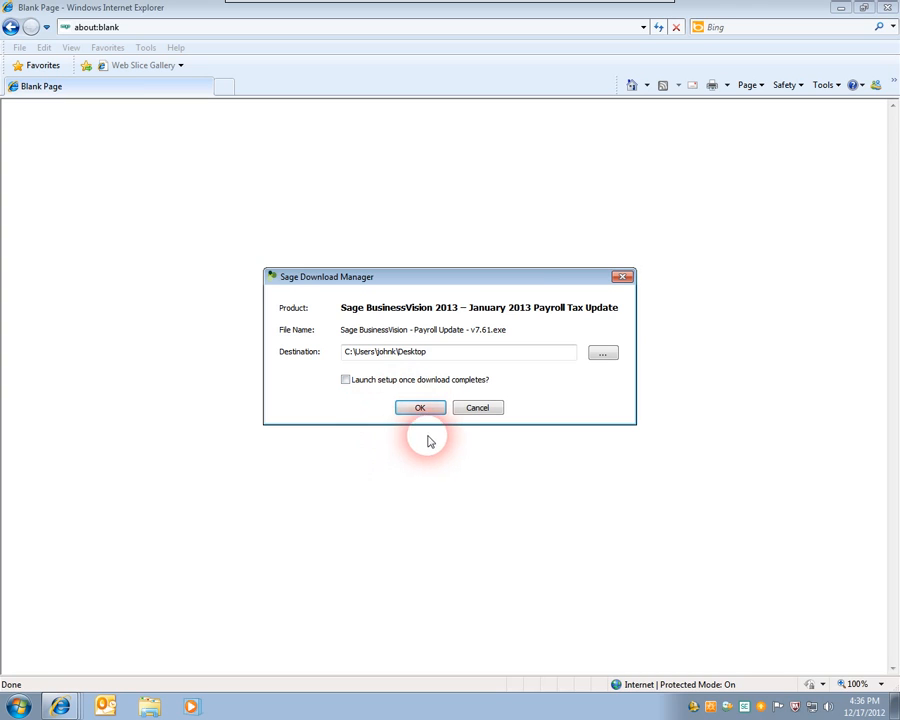
{"action": "left_click", "coordinate": [419, 407]}
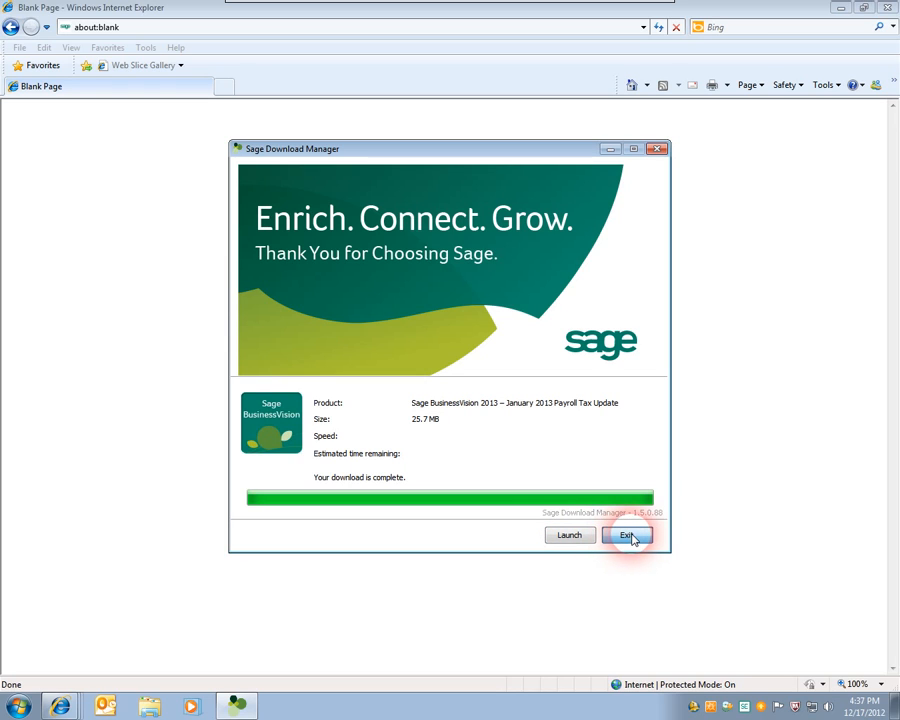
Exit Download Manager, confirm logging off the portal, and close Internet Explorer
{"action": "left_click", "coordinate": [629, 534]}
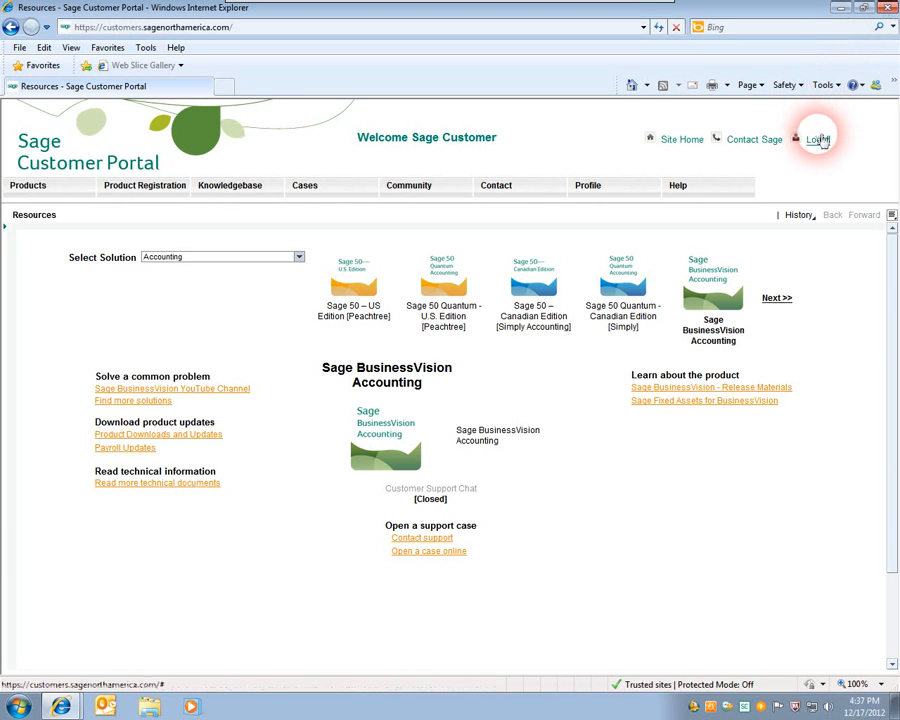
{"action": "left_click", "coordinate": [817, 139]}
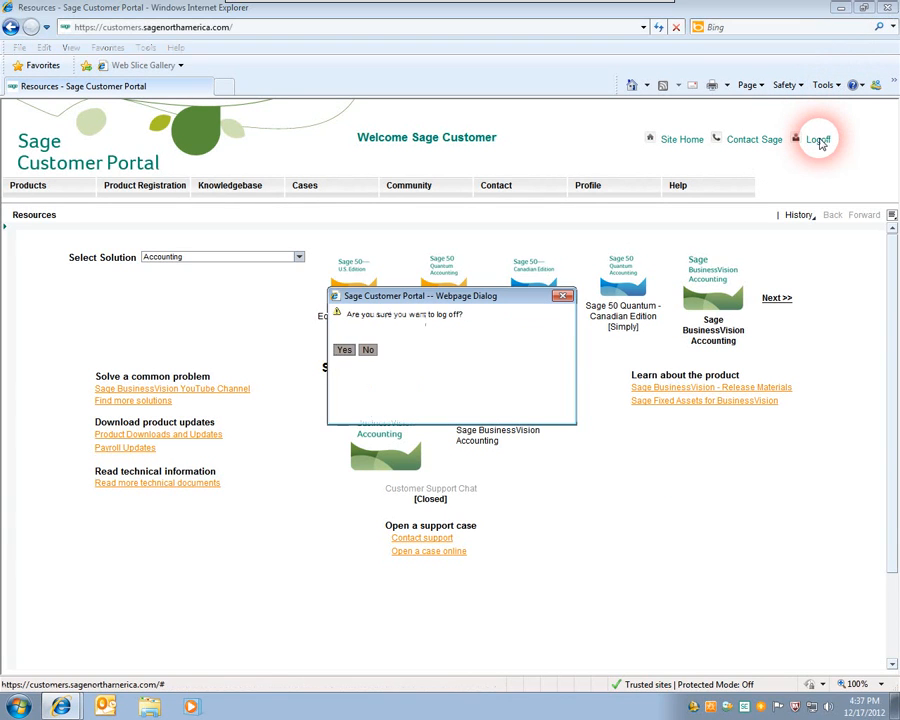
{"action": "left_click", "coordinate": [367, 349]}
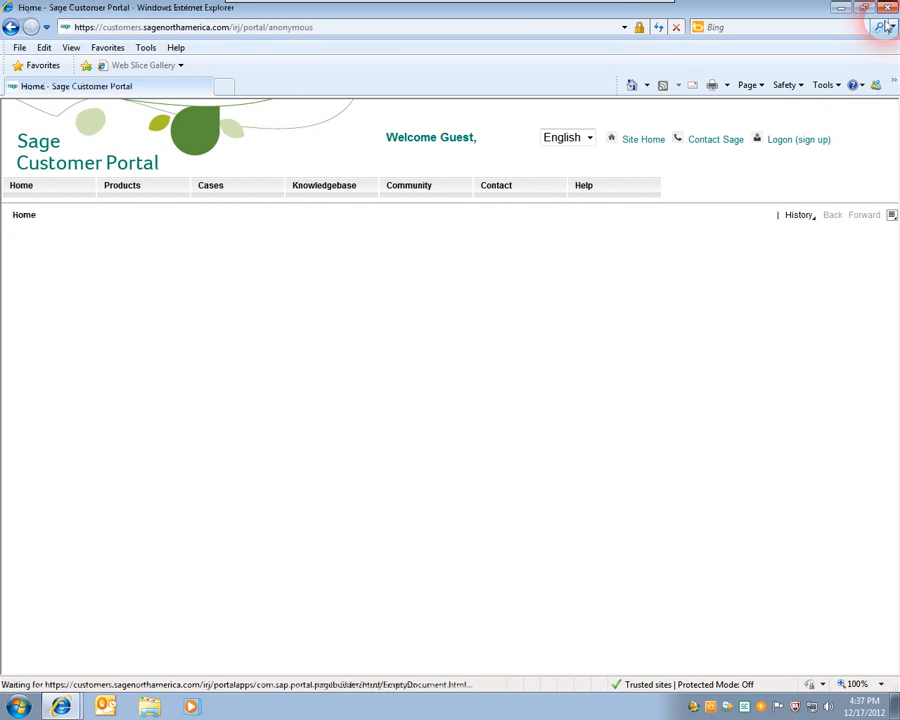
{"action": "left_click", "coordinate": [884, 27]}
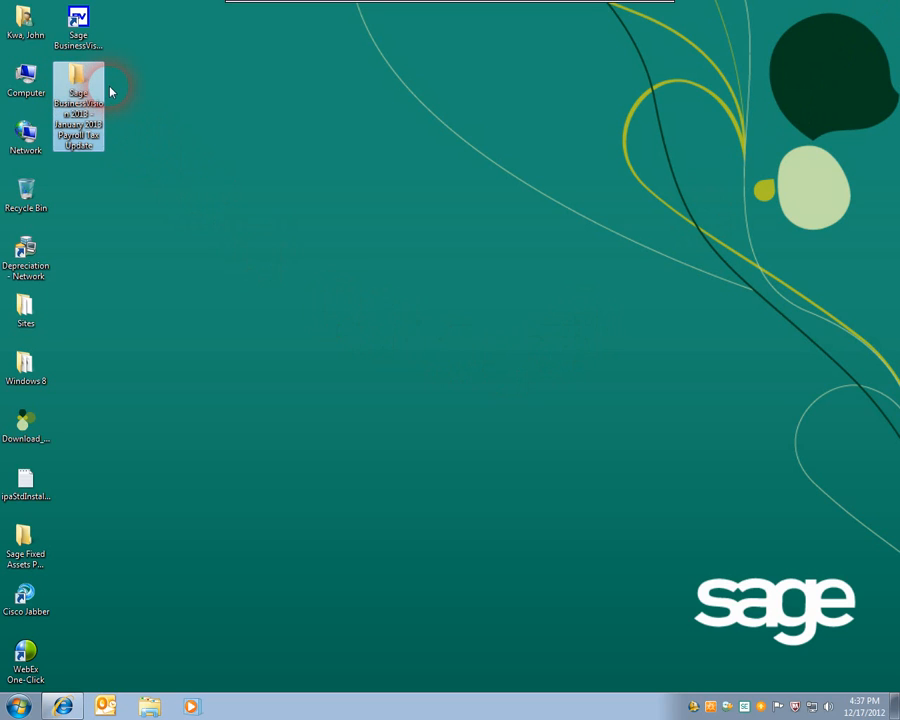
{"action": "mouse_move", "coordinate": [123, 119]}
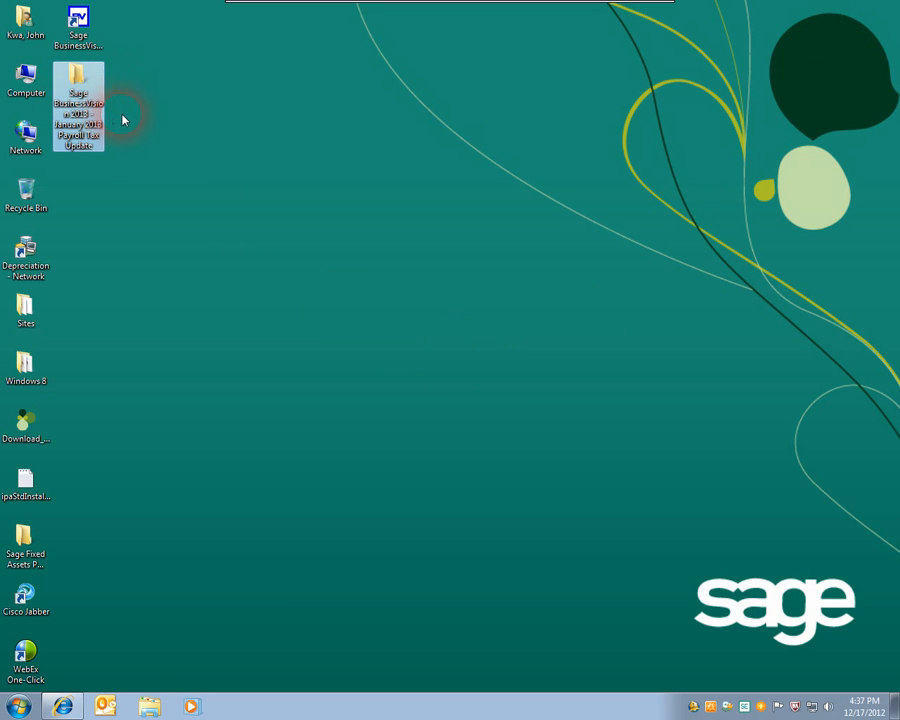
{"action": "mouse_move", "coordinate": [130, 120]}
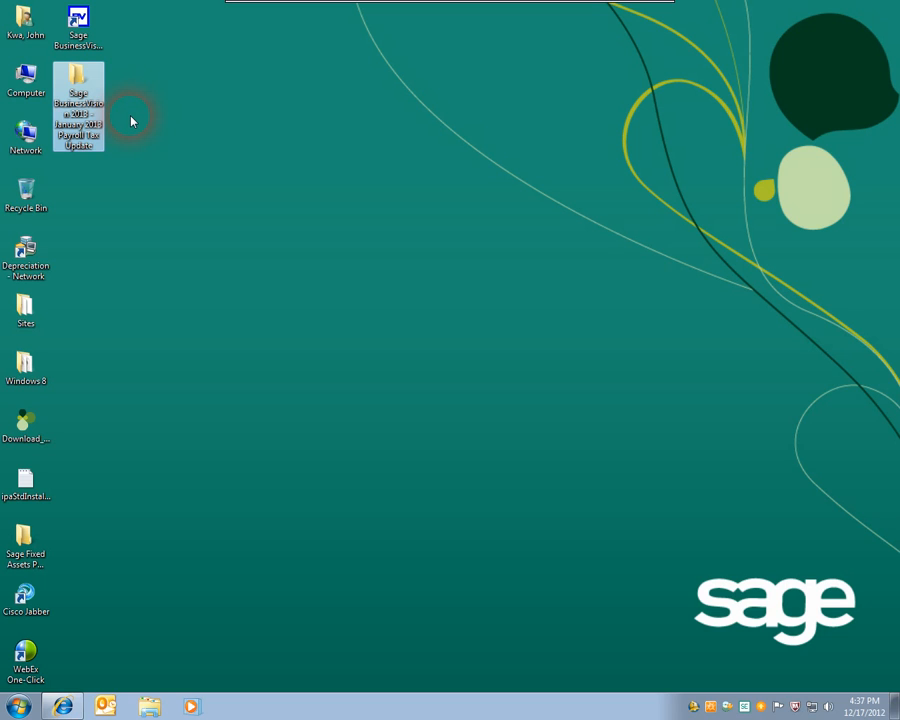
Open the desktop January 2013 Payroll Tax Update folder and select the update .exe
{"action": "double_click", "coordinate": [78, 108]}
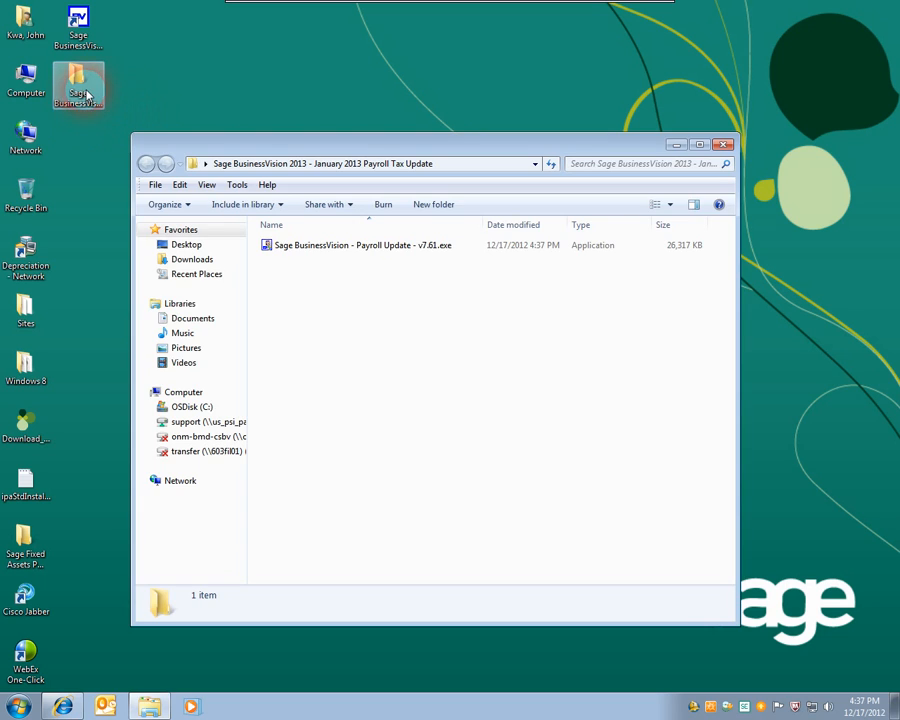
{"action": "left_click", "coordinate": [362, 245]}
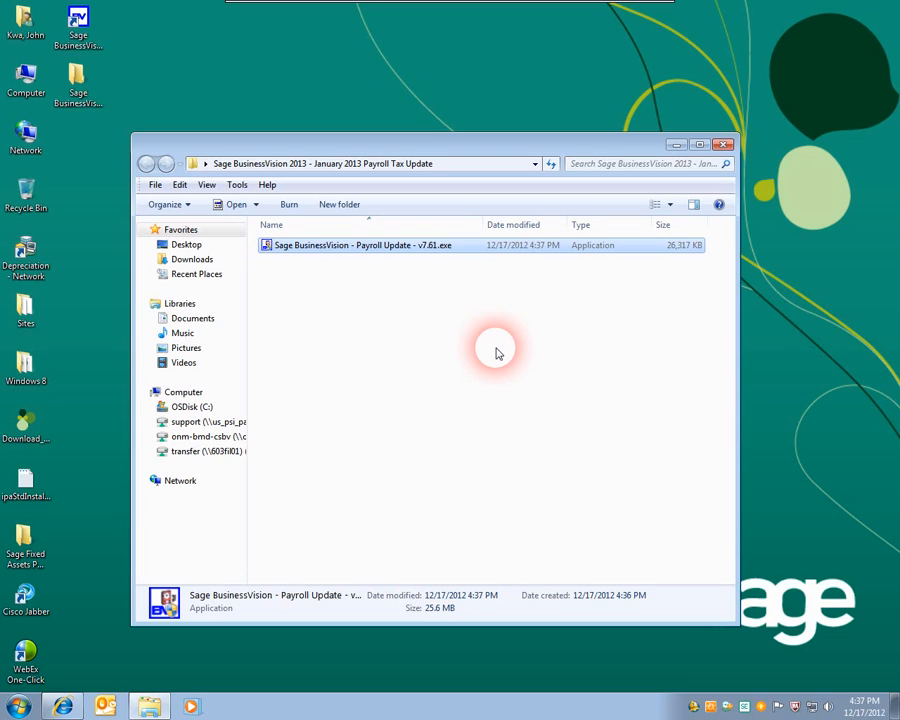
{"action": "mouse_move", "coordinate": [503, 357]}
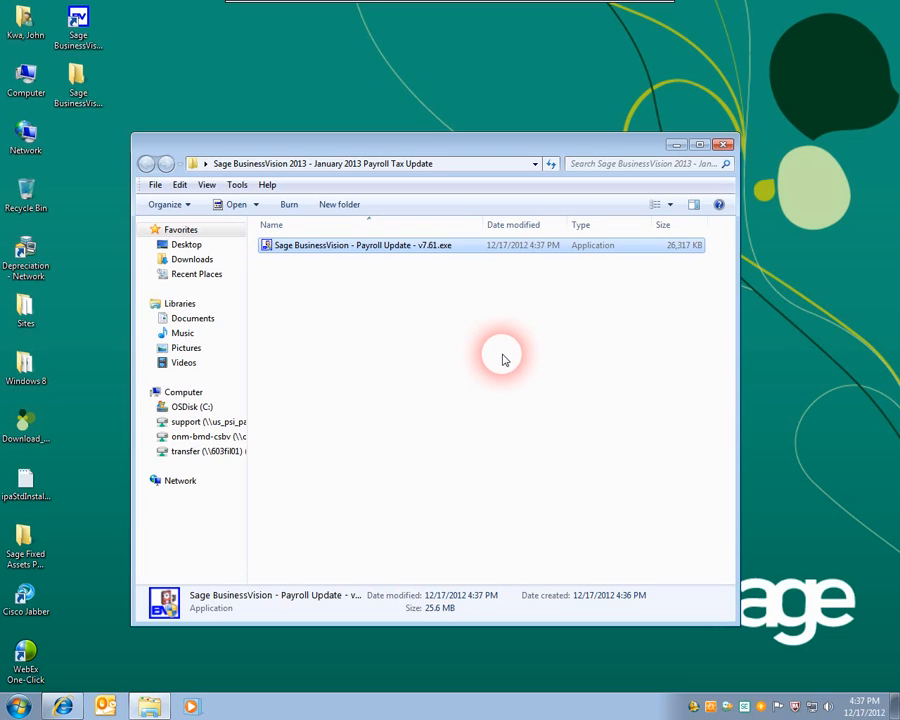